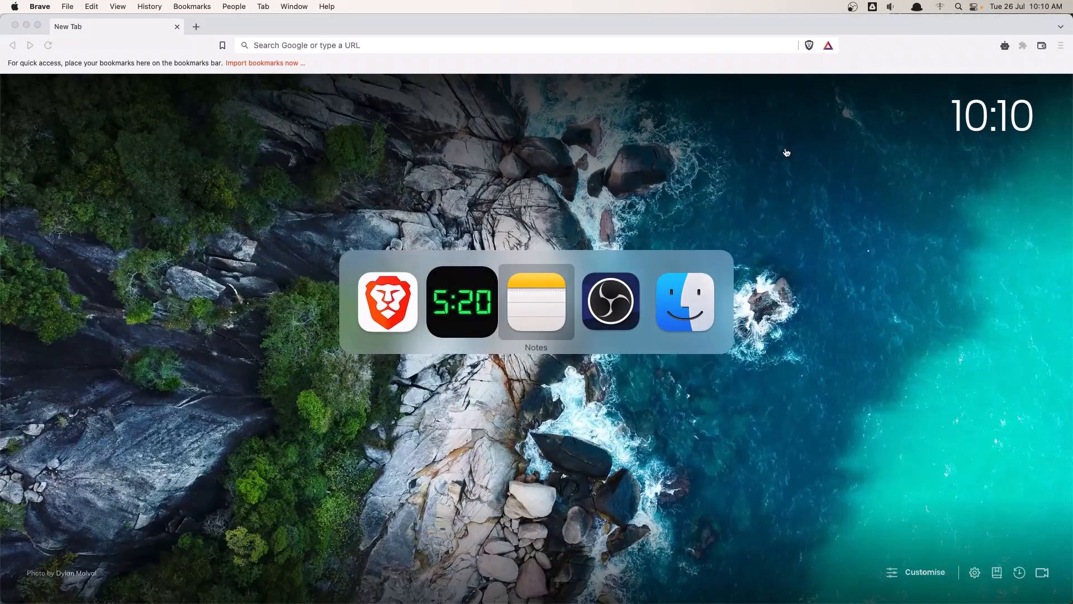
Review the 'Reddit Clone with Laravel and InertiaJS' note's Auth, Subreddit and Posts sections
left_click(537, 301)
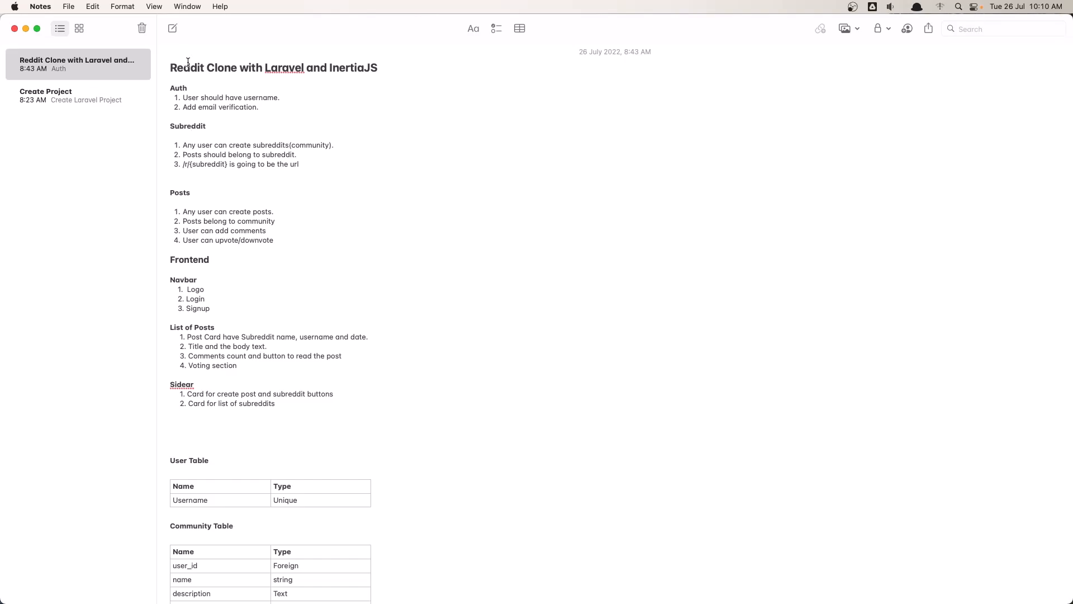
mouse_move(266, 83)
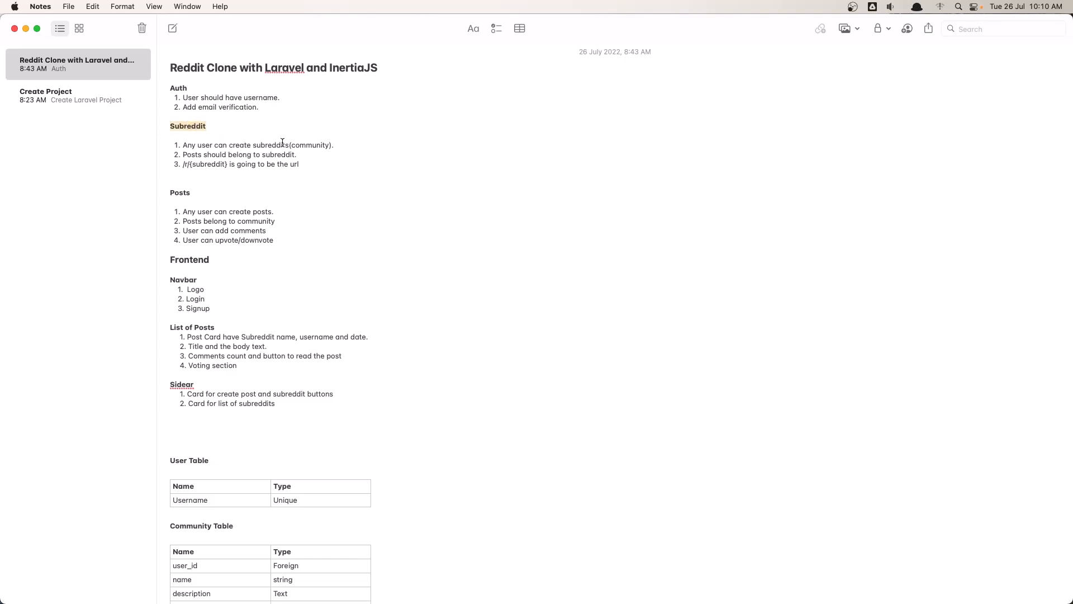
left_click(334, 144)
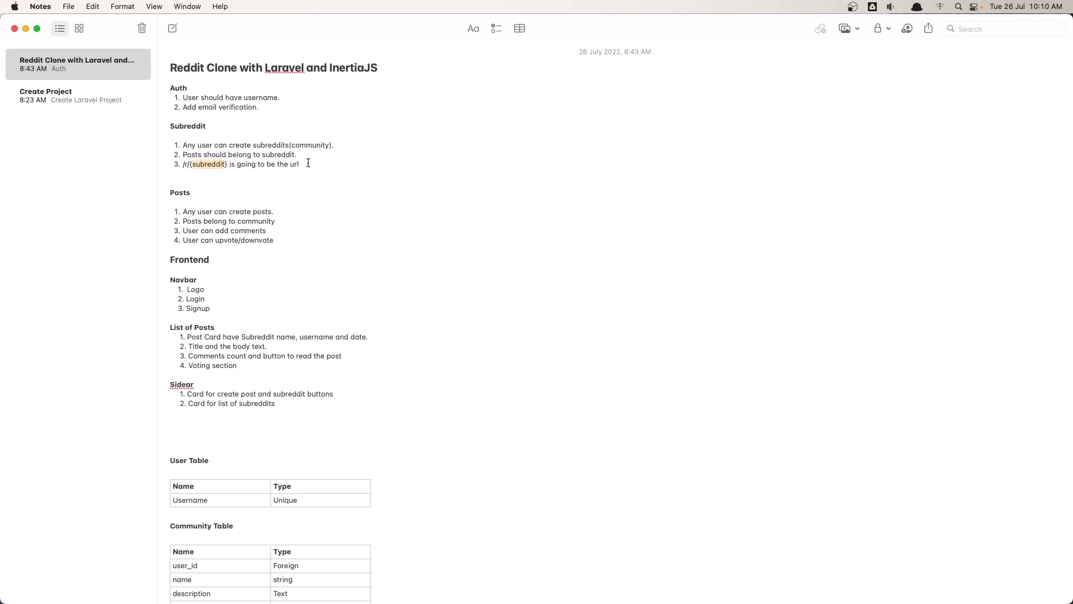
mouse_move(199, 210)
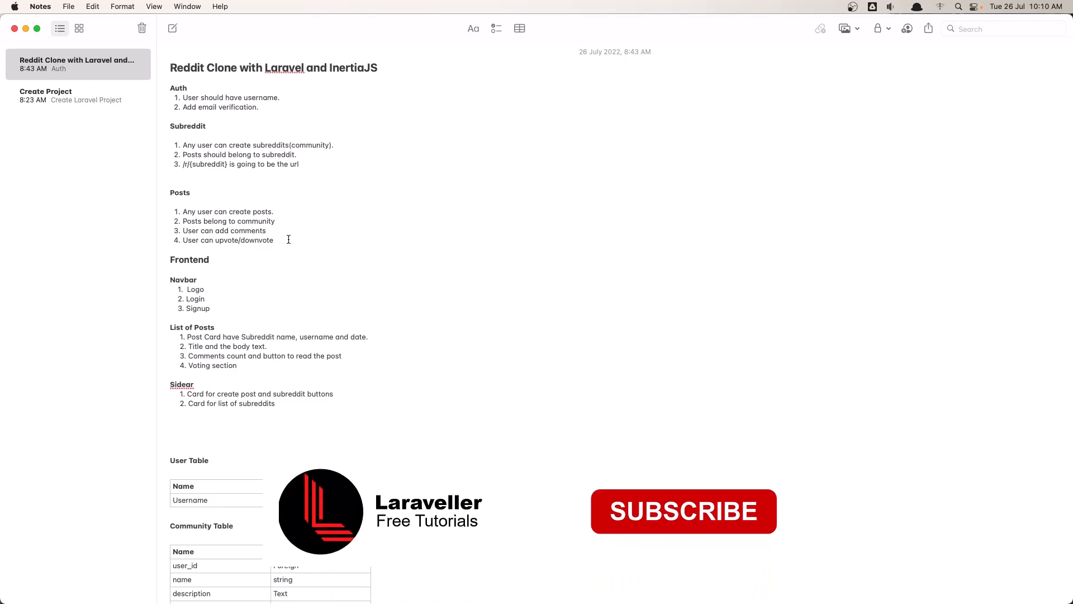
left_click(682, 511)
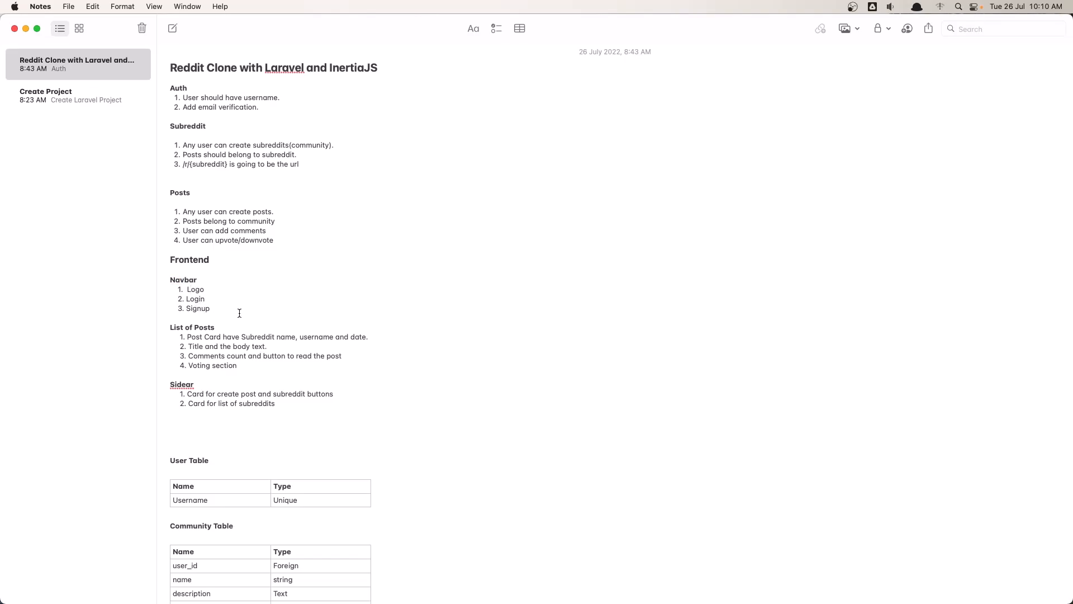
scroll("down", 3)
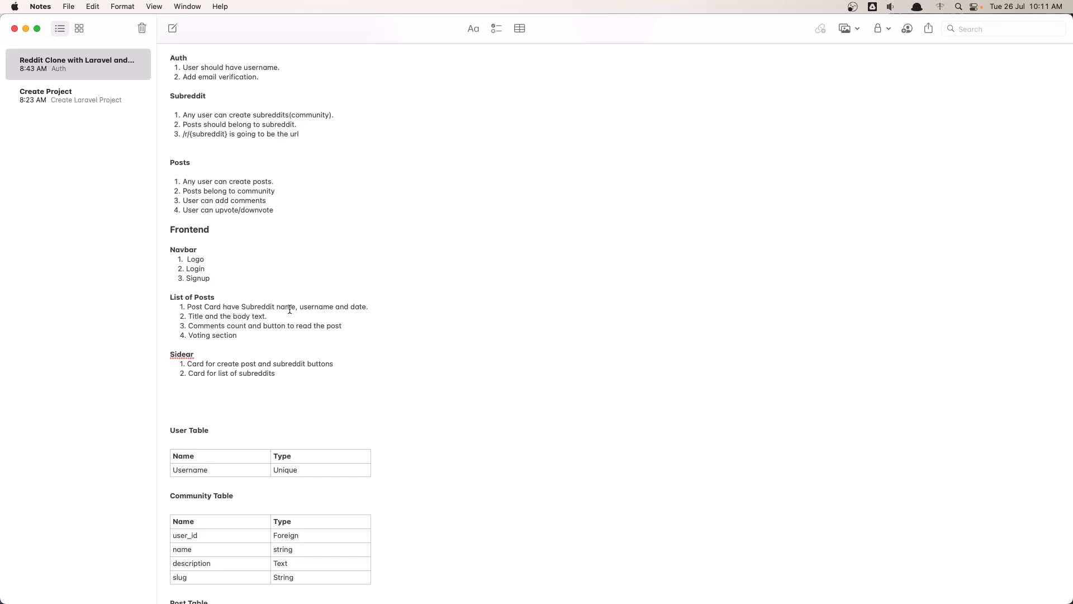
double_click(316, 307)
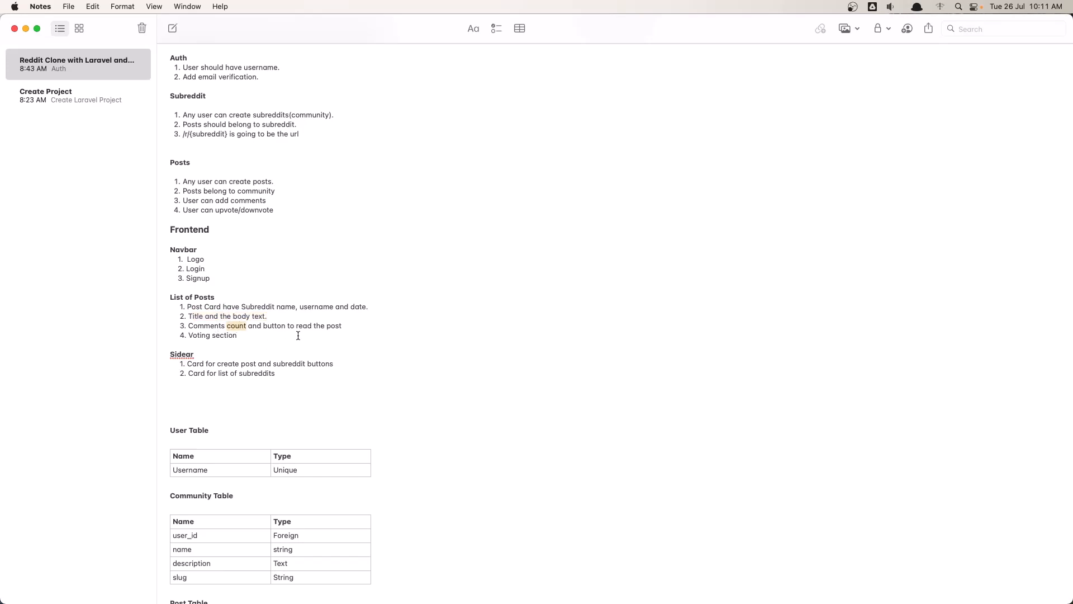
mouse_move(360, 326)
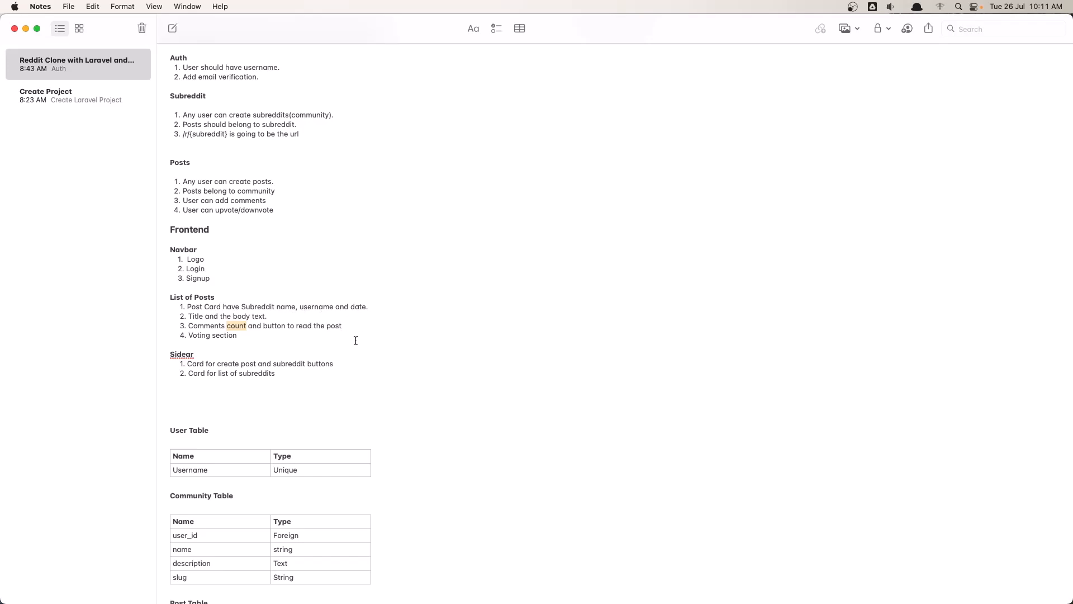
mouse_move(240, 335)
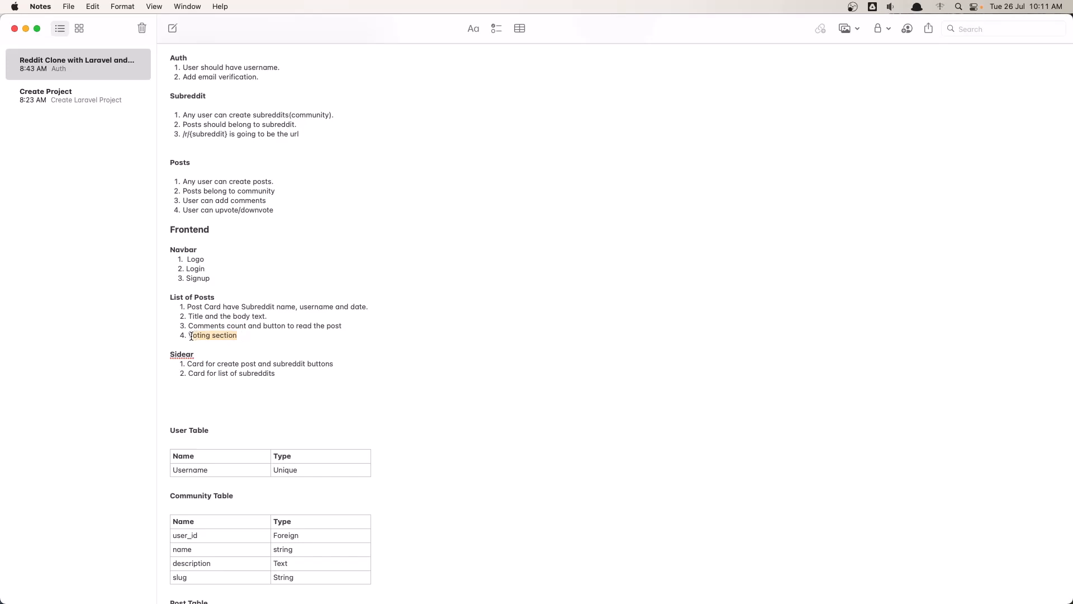
scroll("down", 3)
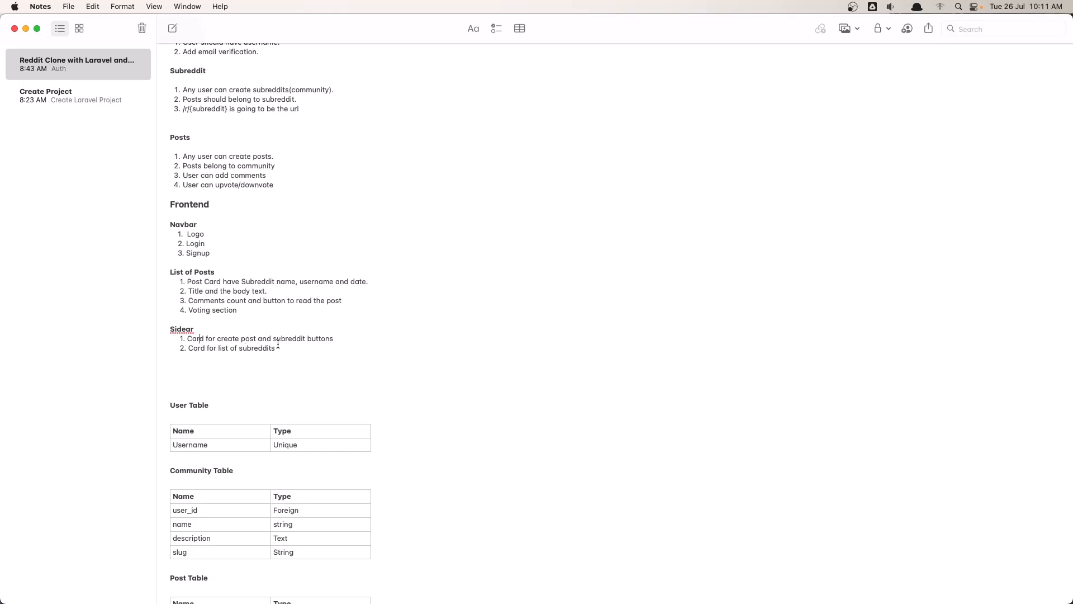
mouse_move(325, 345)
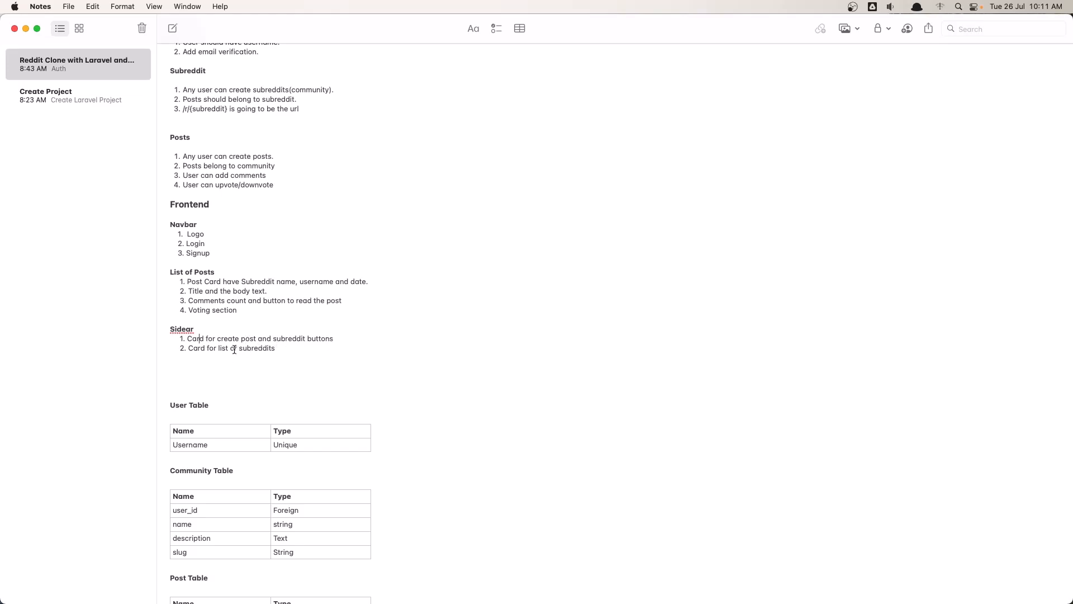
mouse_move(323, 335)
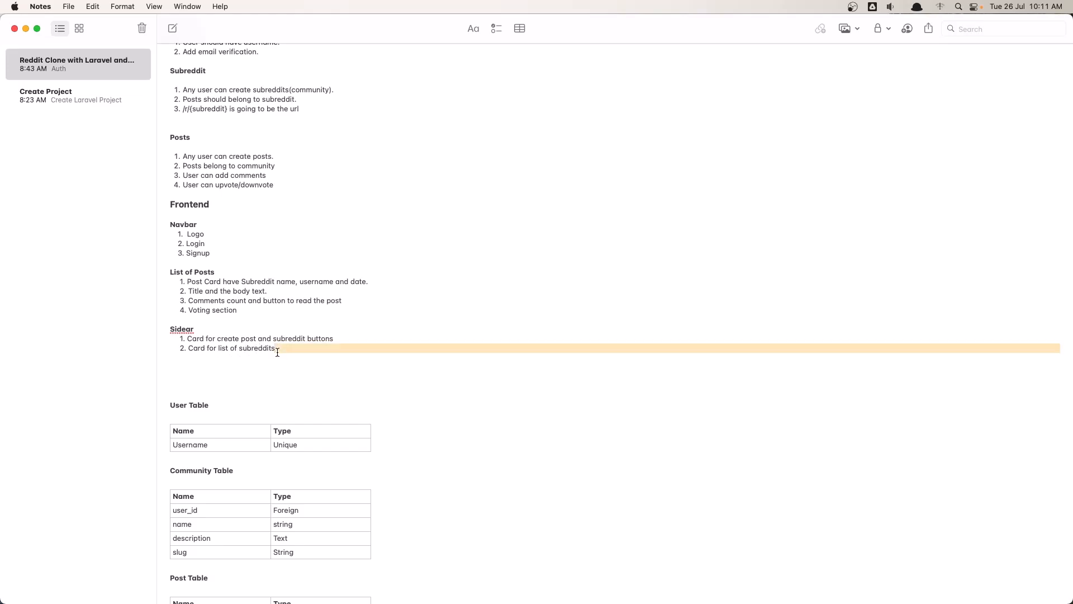
scroll("down", 3)
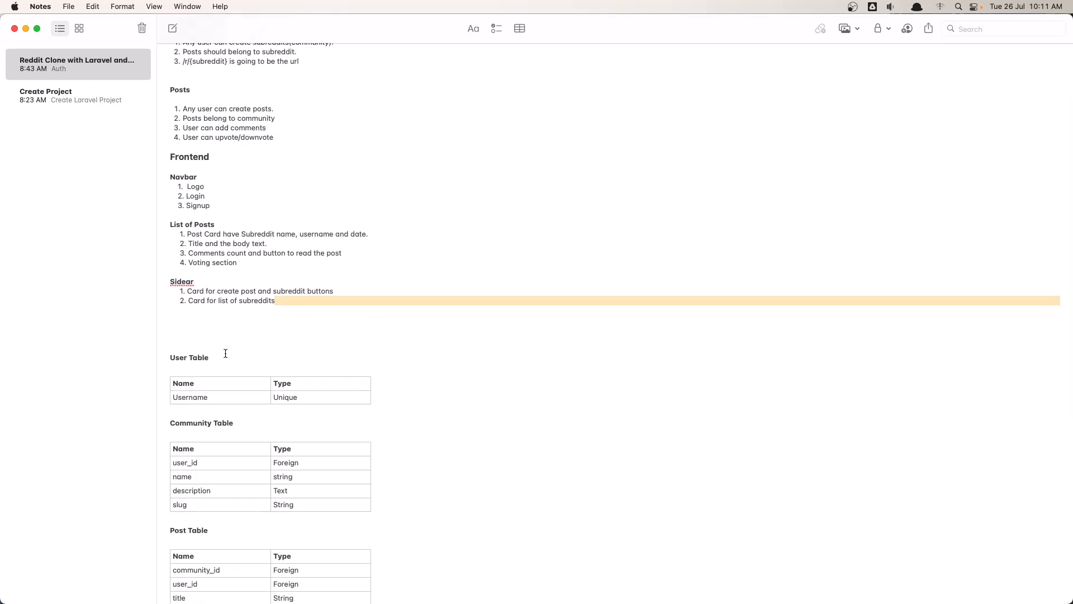
scroll("down", 3)
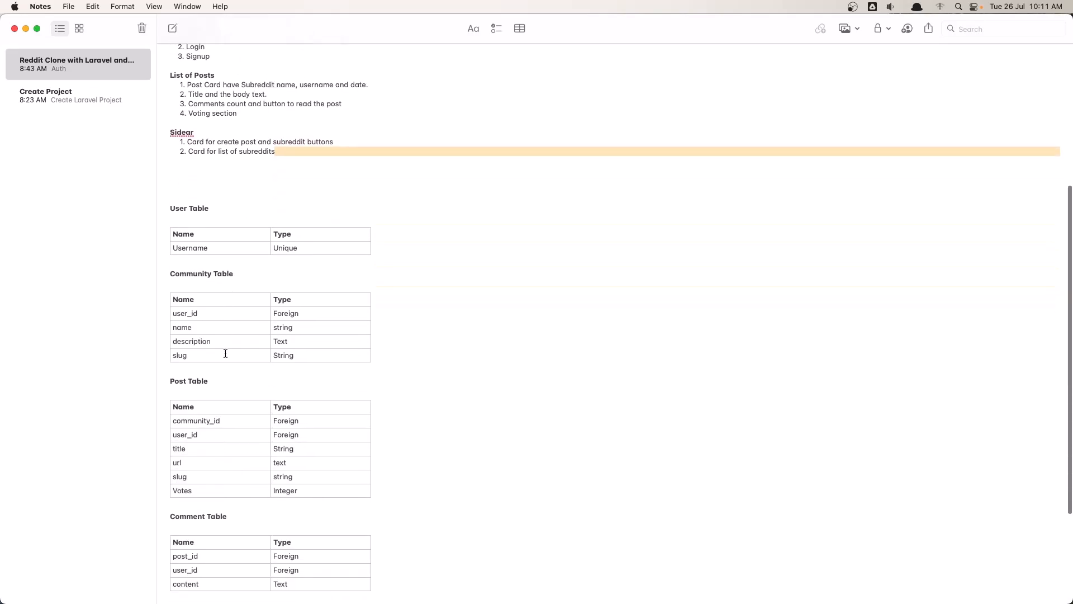
scroll("down", 3)
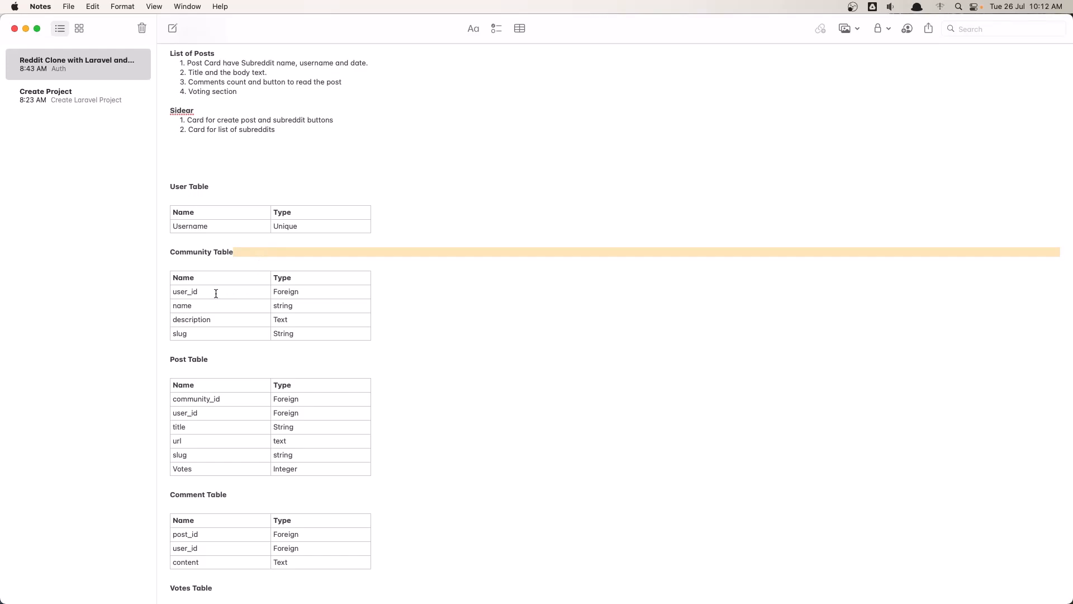
left_click(242, 306)
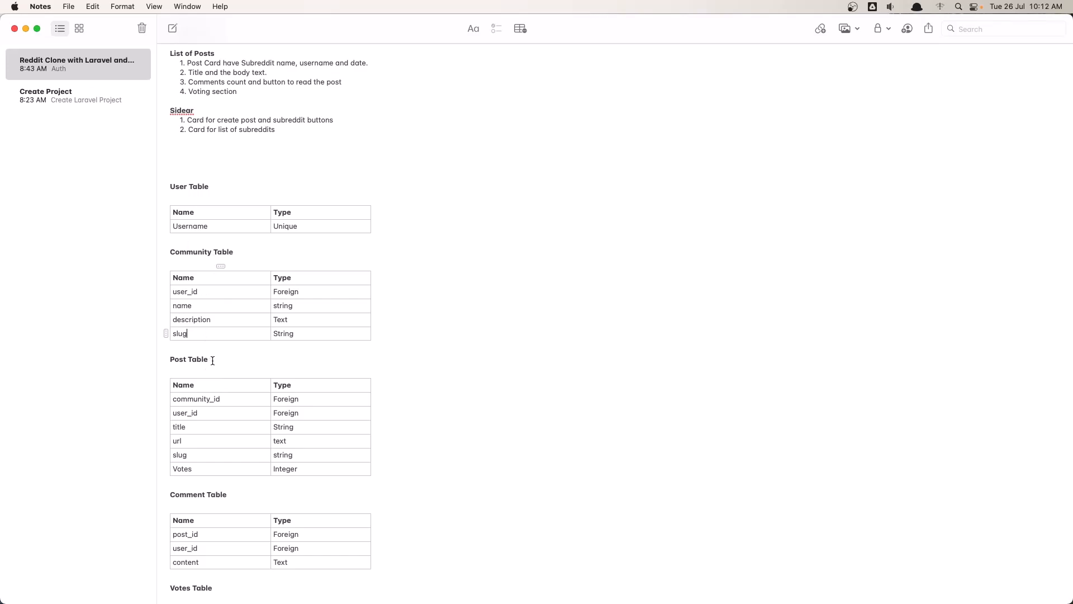
mouse_move(229, 401)
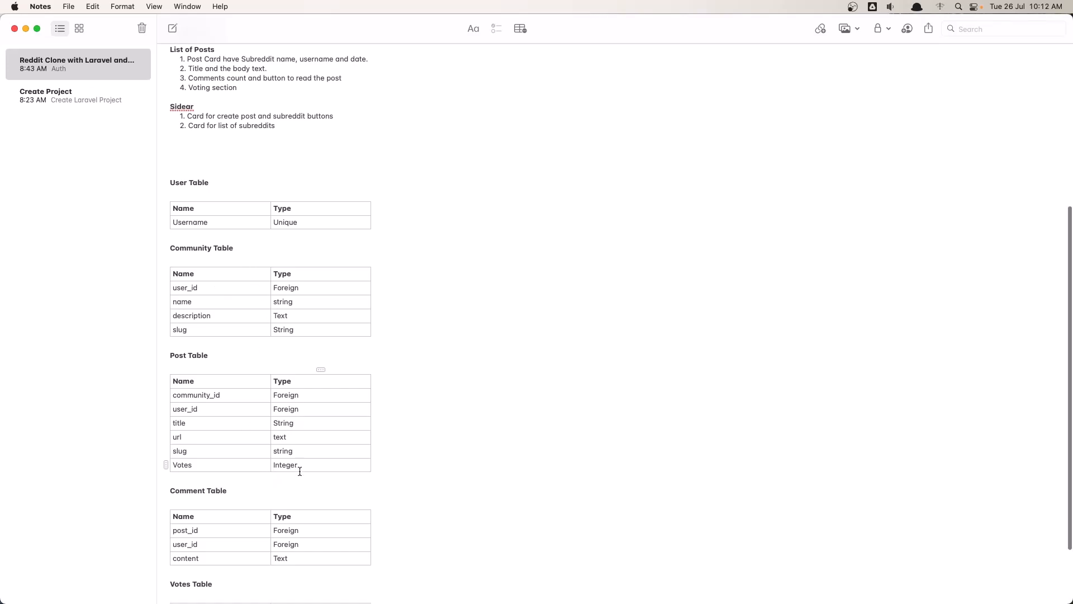
scroll("down", 3)
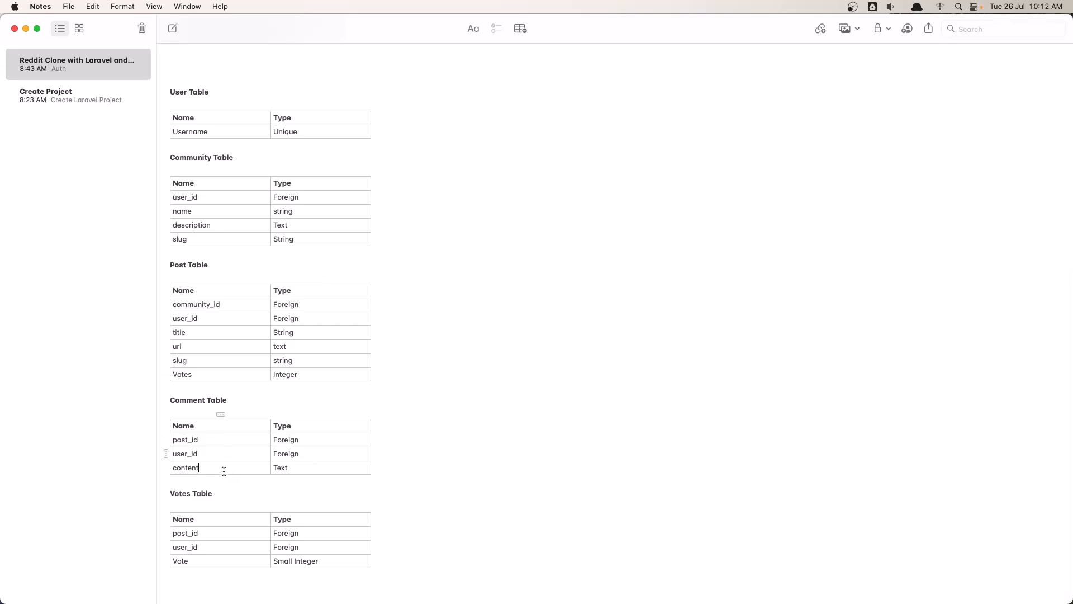
double_click(185, 468)
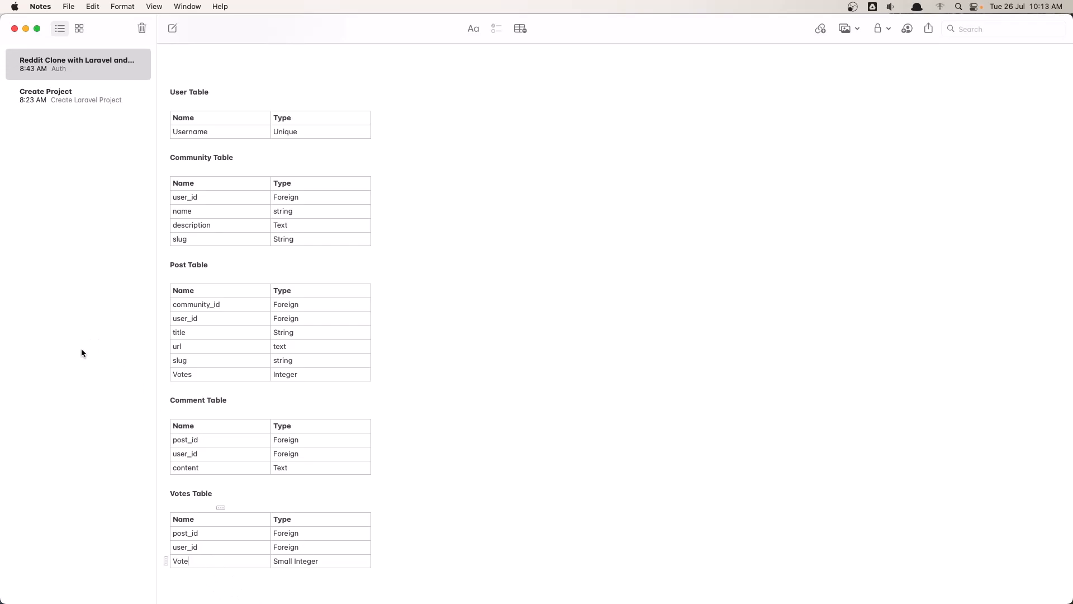
Open the Create Project checklist note listing Laravel project, Breeze and GitHub repo steps
left_click(76, 95)
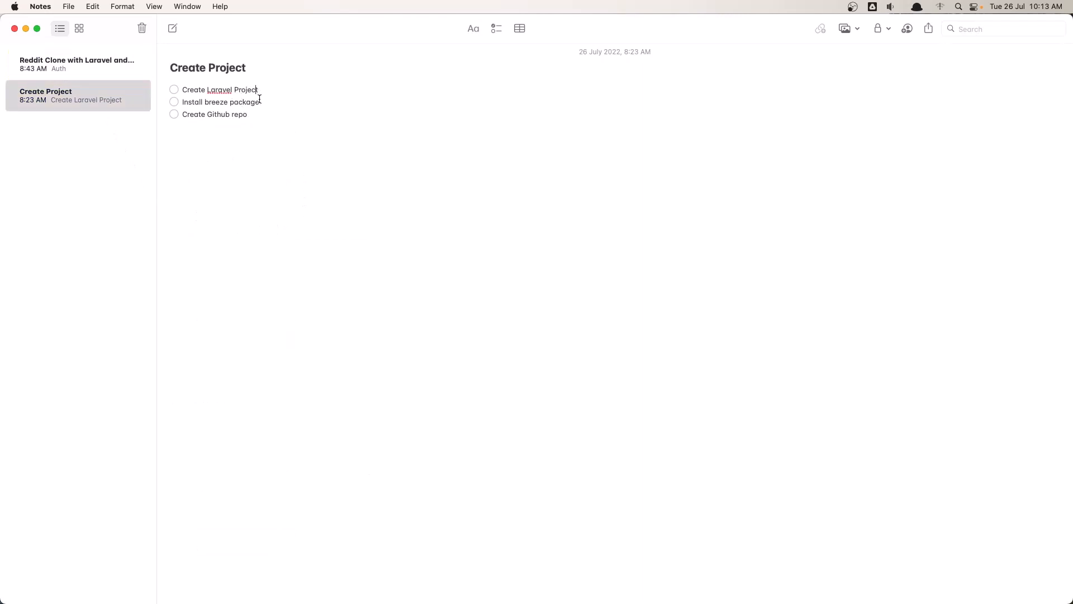
mouse_move(287, 116)
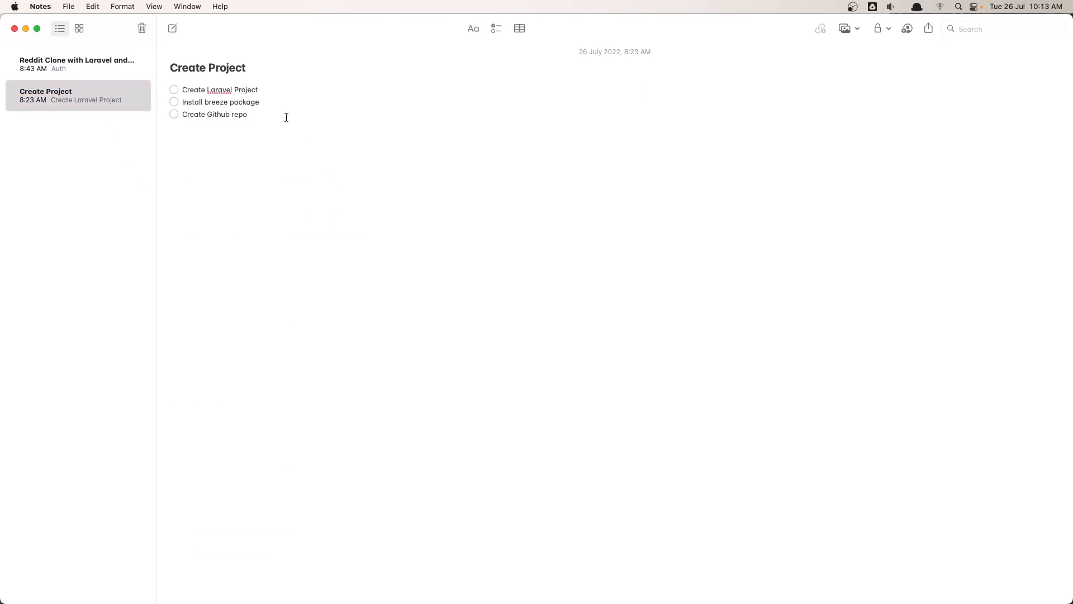
mouse_move(278, 149)
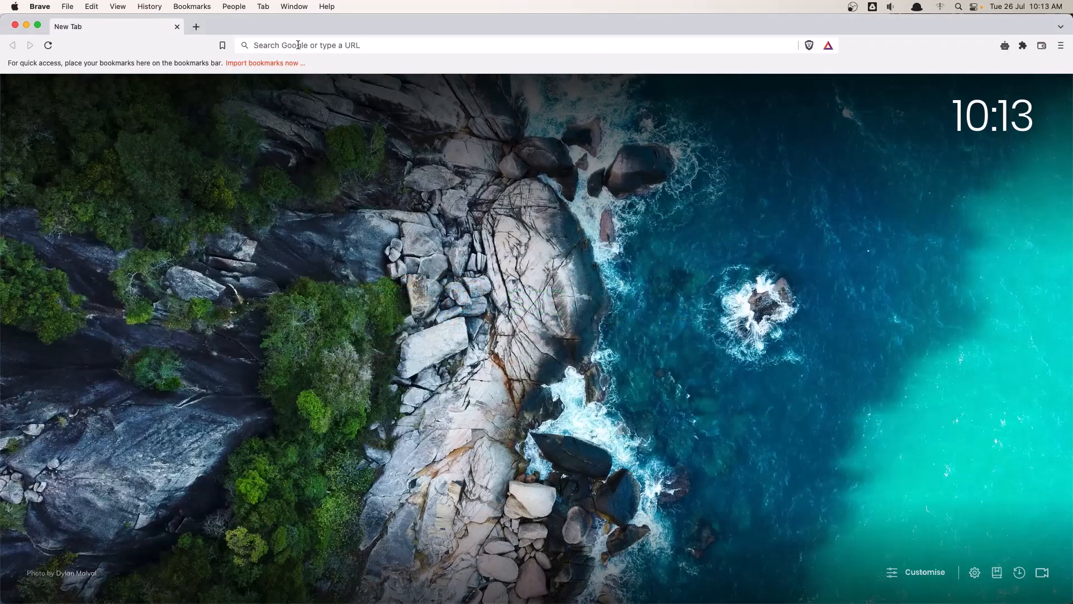
Go to laravel.com and open the Laravel Breeze section under Packages in the 9.x docs
type("laravel.")
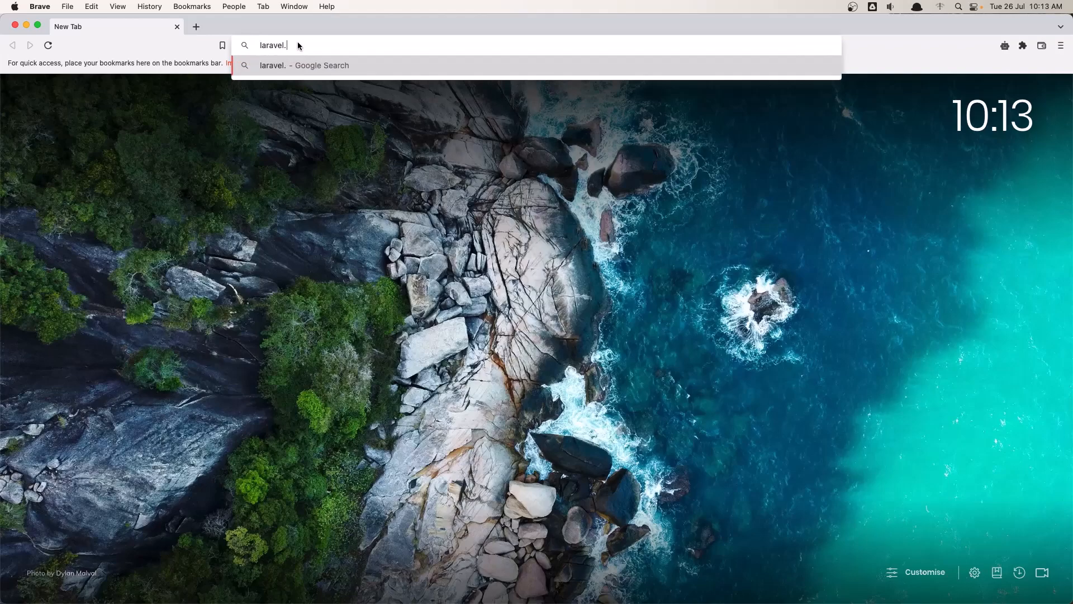
key("Return")
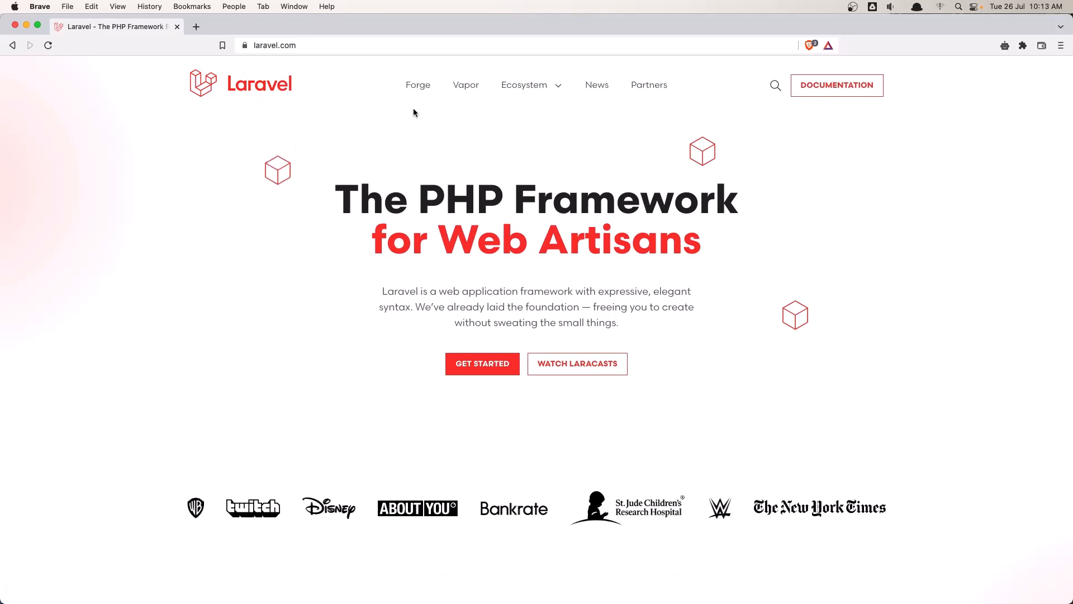
left_click(836, 85)
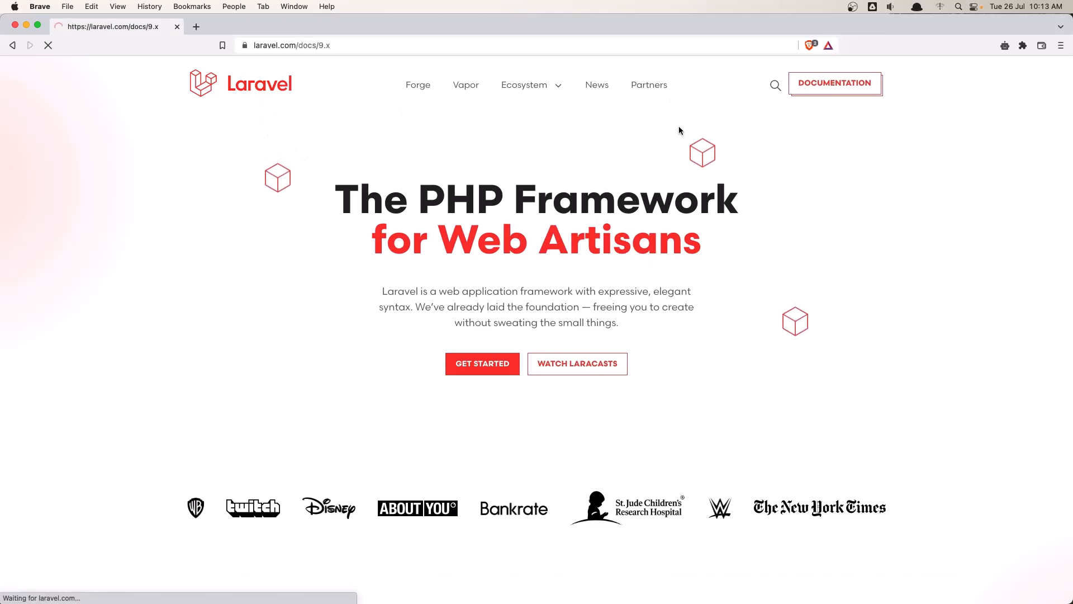
left_click(833, 83)
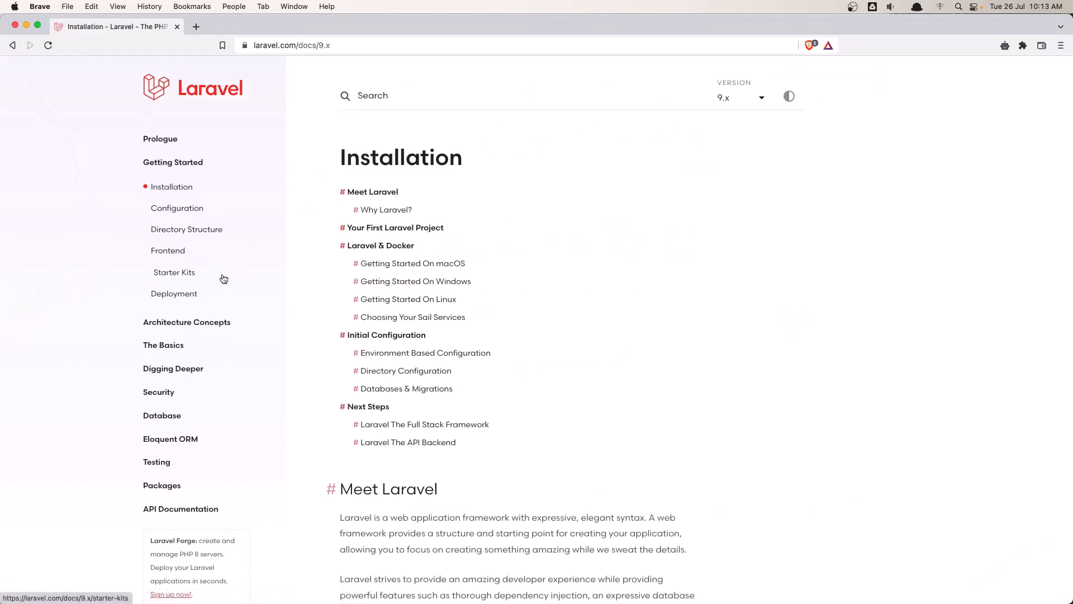
mouse_move(173, 492)
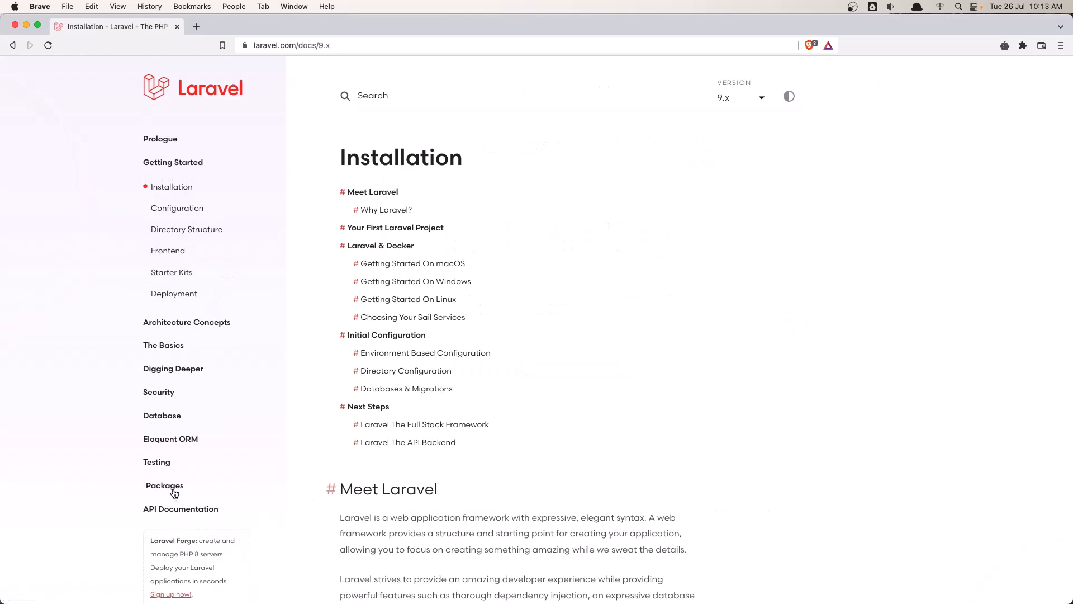
left_click(165, 486)
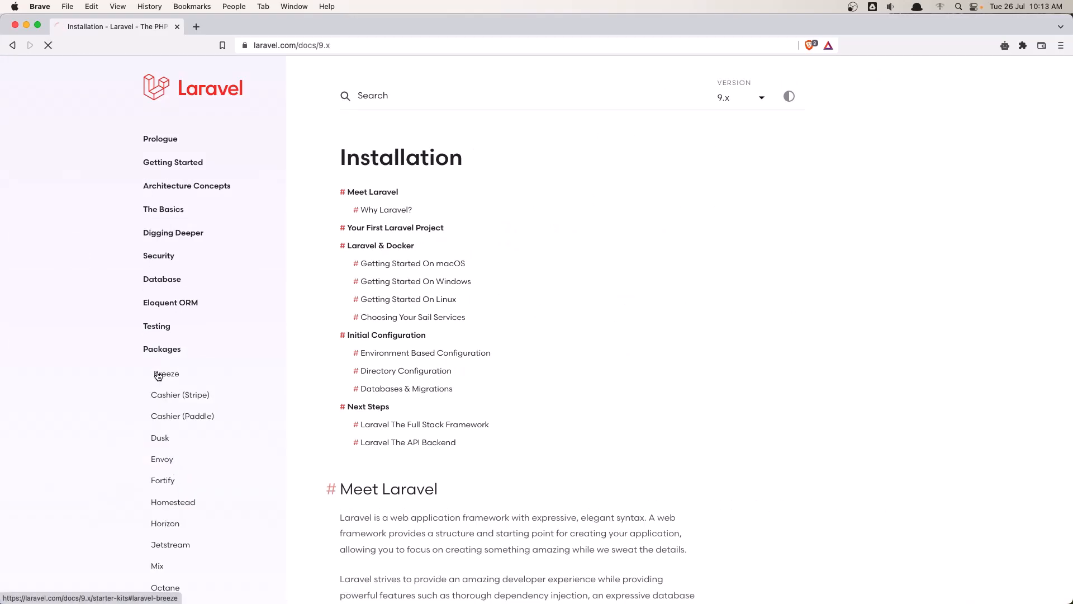
left_click(165, 375)
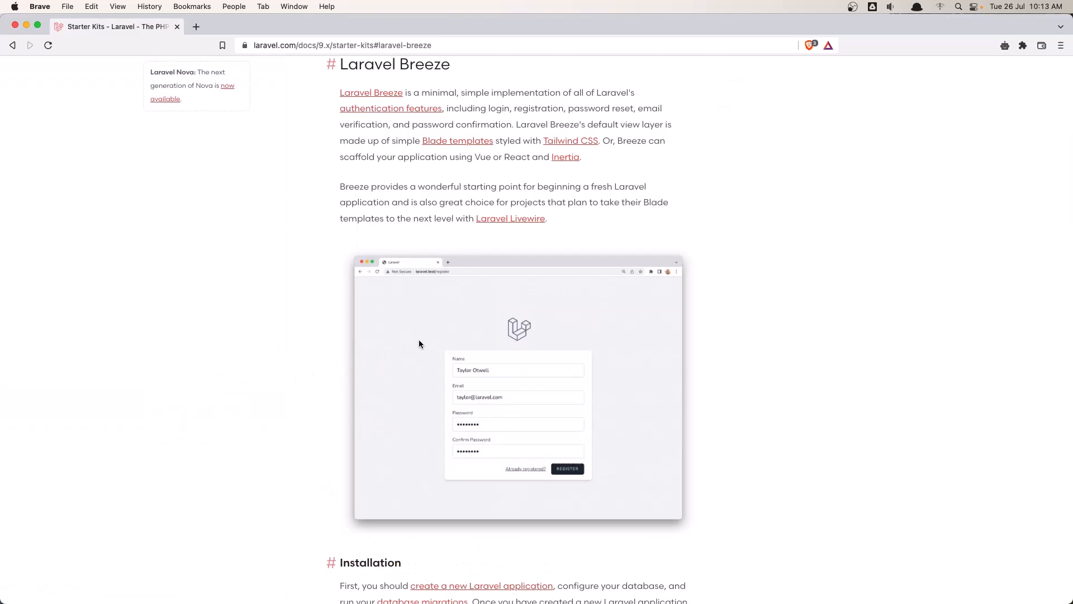
Run 'laravel new reddit-clone' in the Sites folder from iTerm2
type("iter")
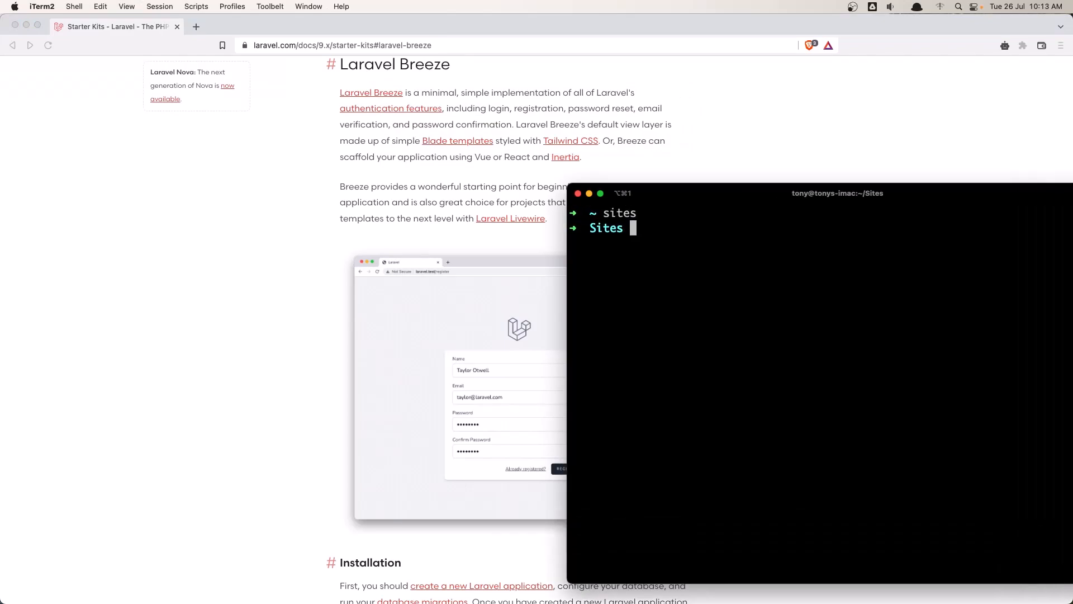
type("la")
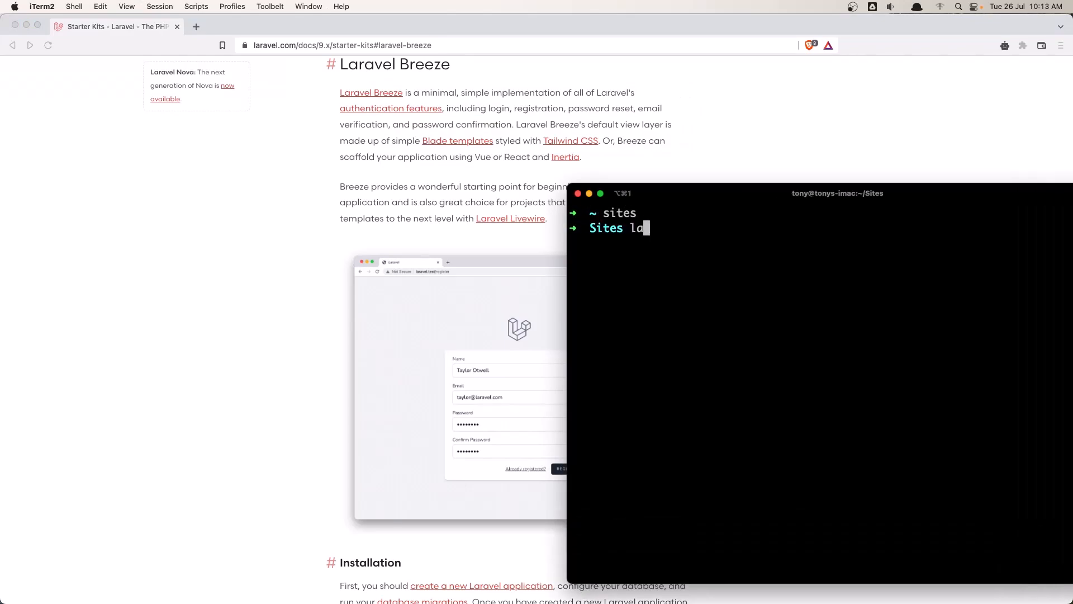
type("ravel n")
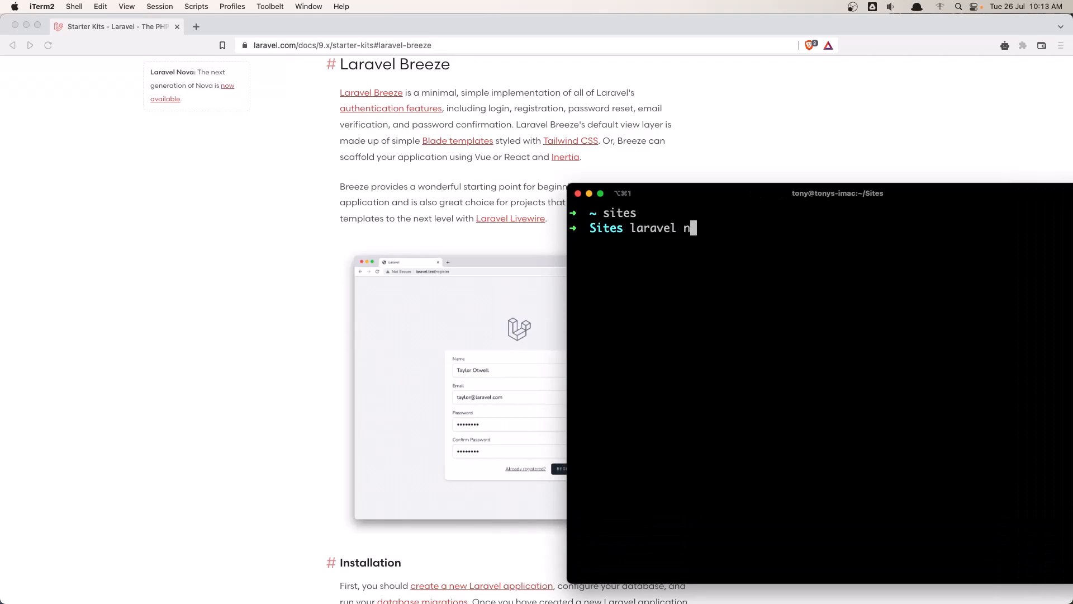
type("ew redd")
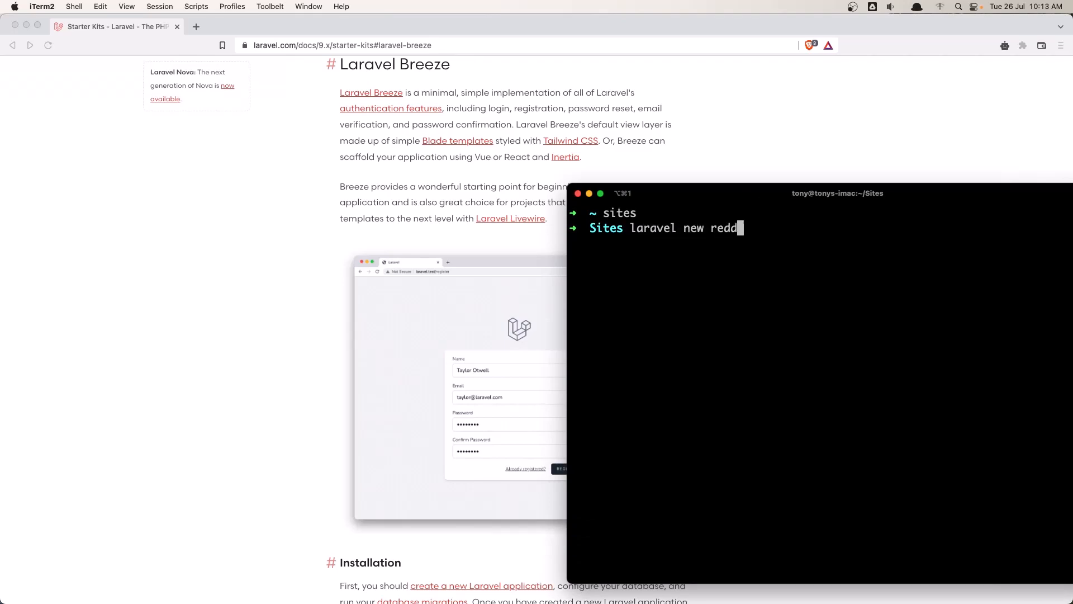
type("it-clon")
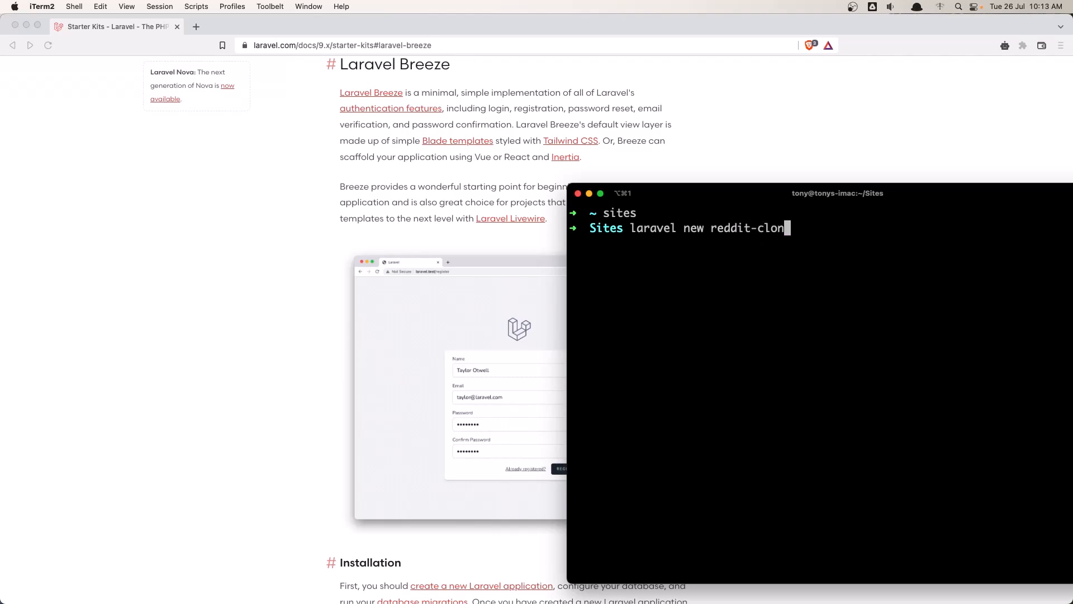
key("Return")
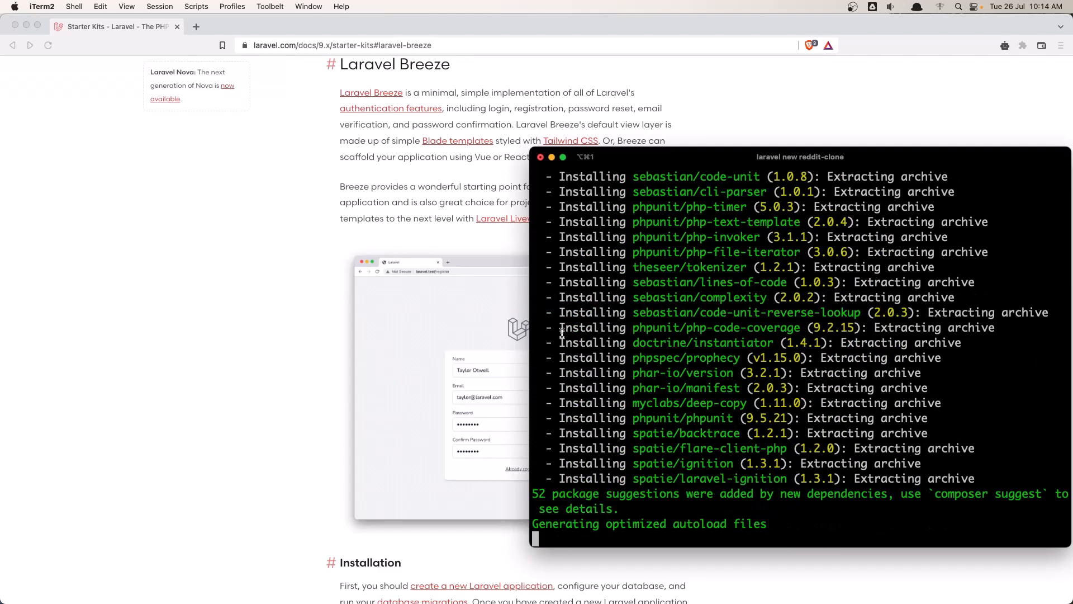
mouse_move(657, 158)
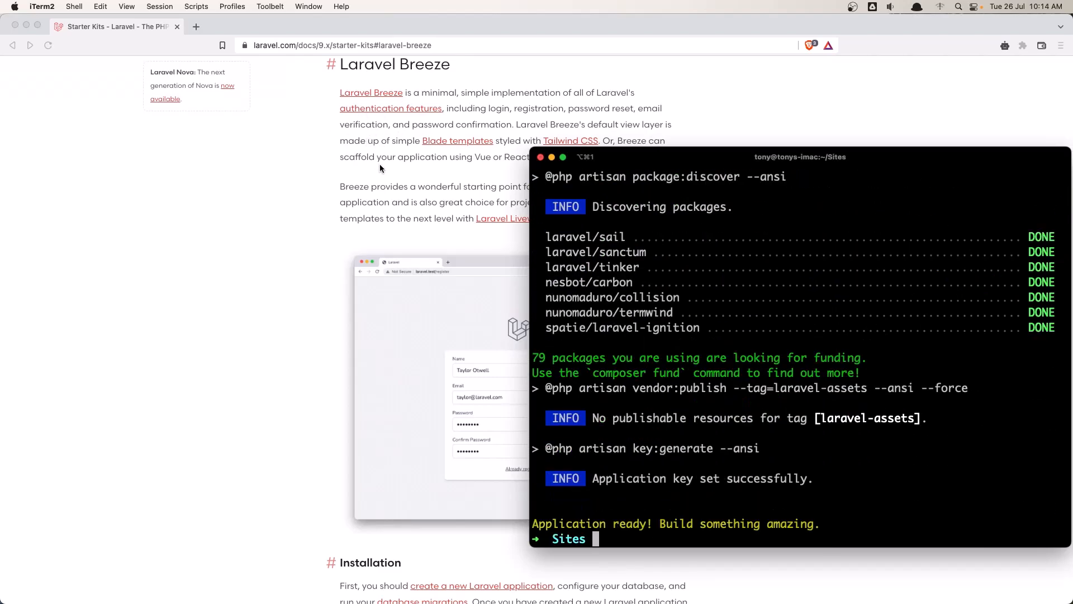
mouse_move(519, 287)
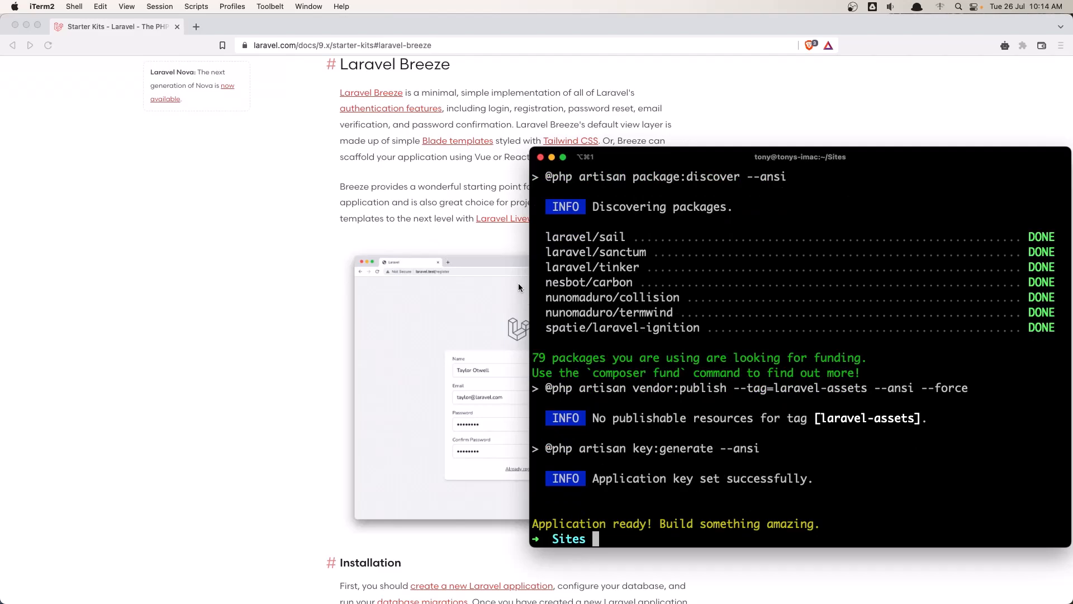
mouse_move(451, 276)
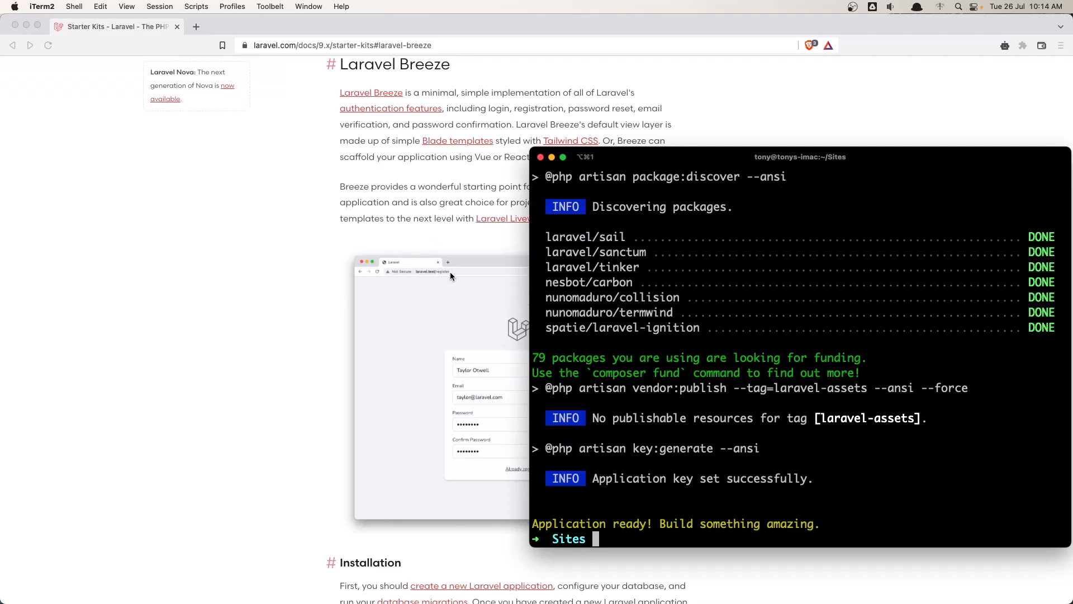
mouse_move(311, 163)
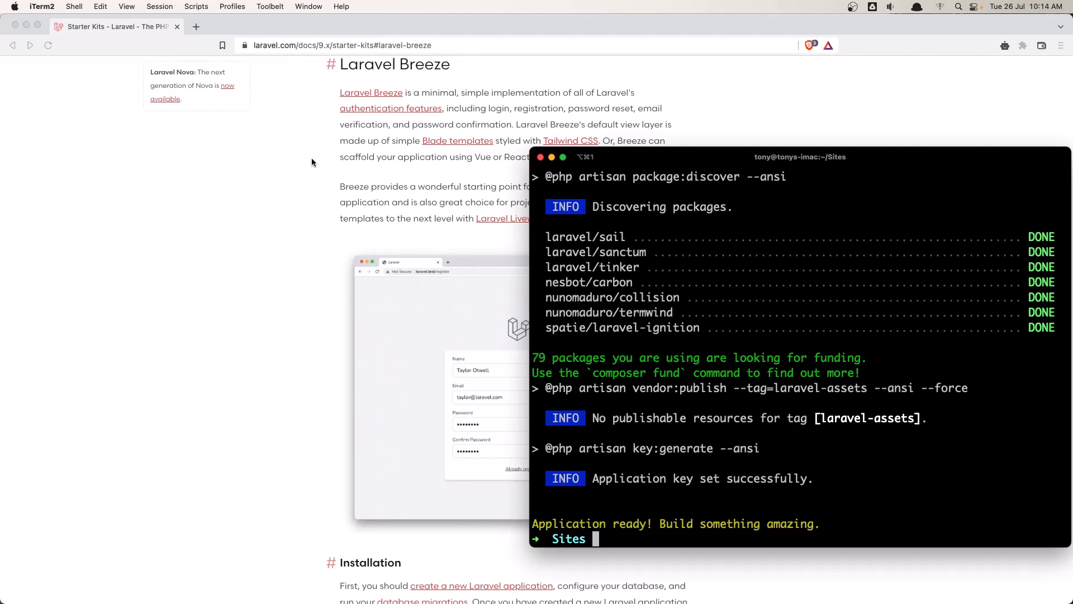
mouse_move(335, 318)
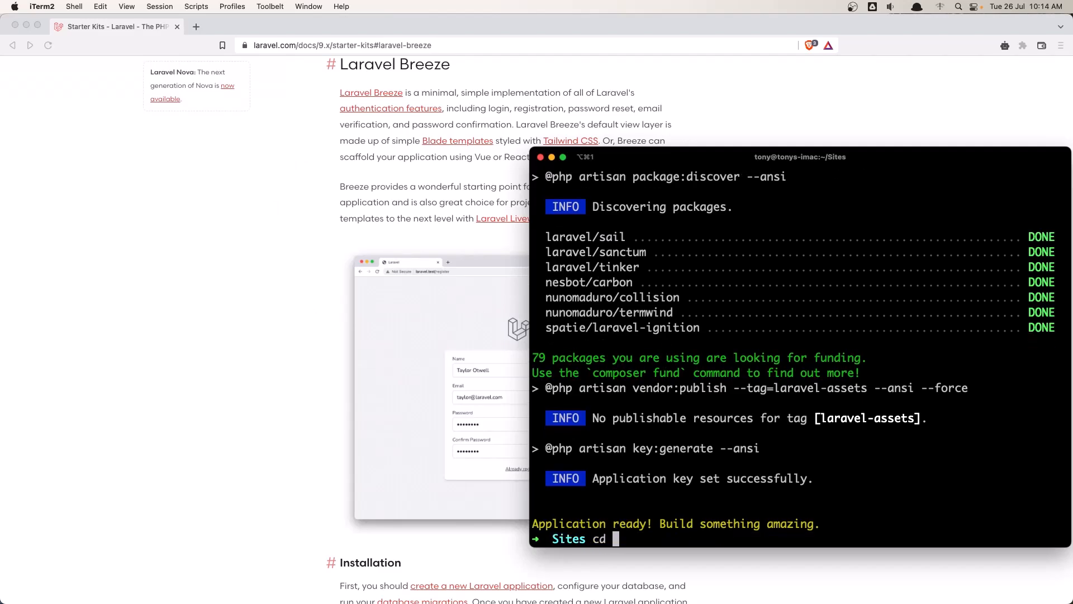
Enter reddit-clone and run 'composer require laravel/breeze --dev' copied from the docs
type("reddit-c")
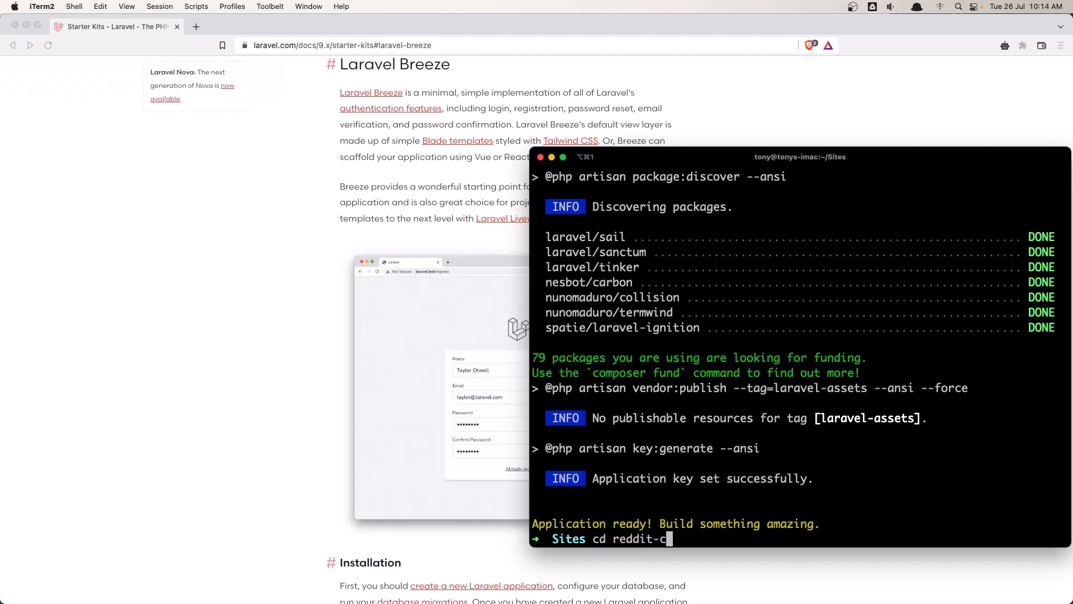
key("Return")
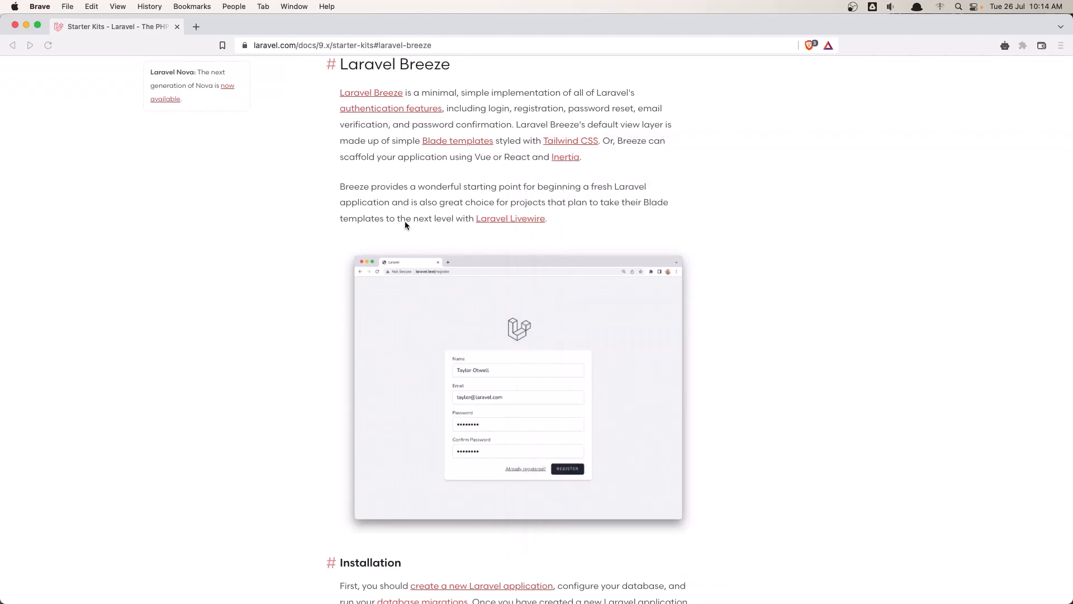
scroll("down", 3)
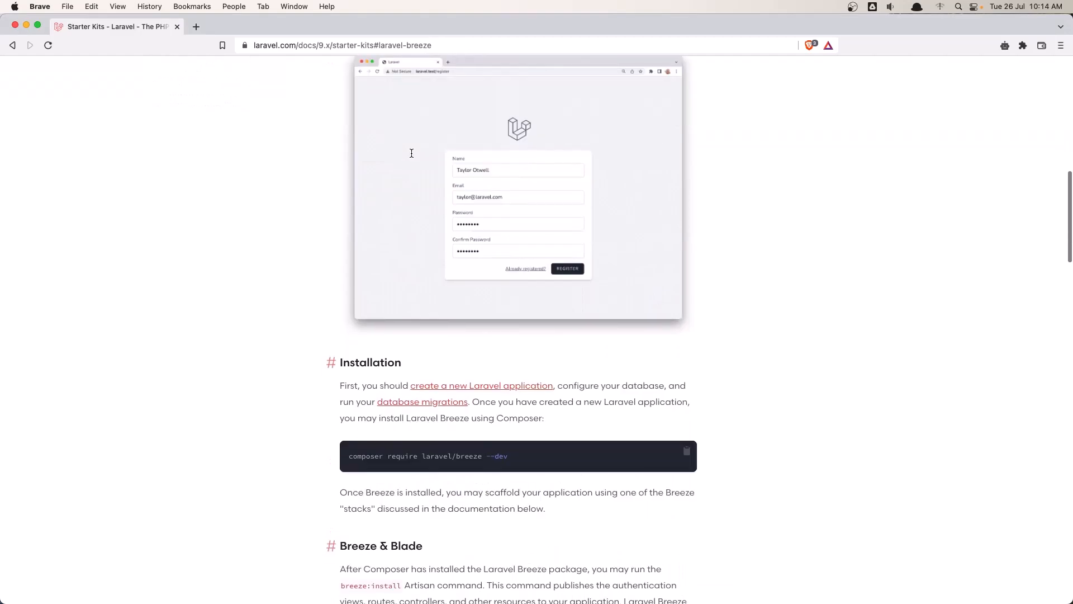
scroll("down", 3)
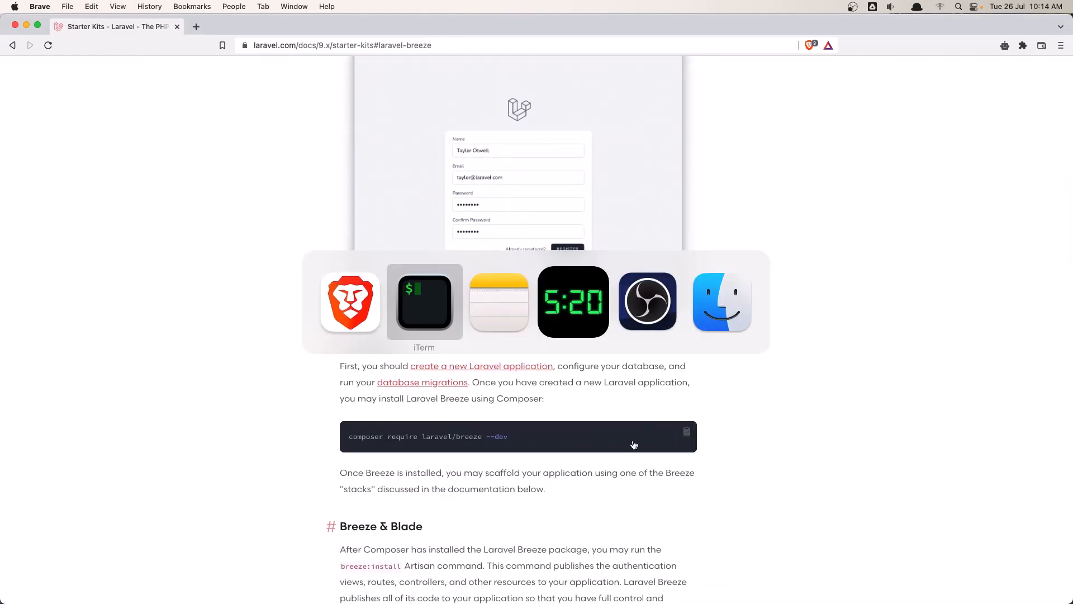
left_click(424, 302)
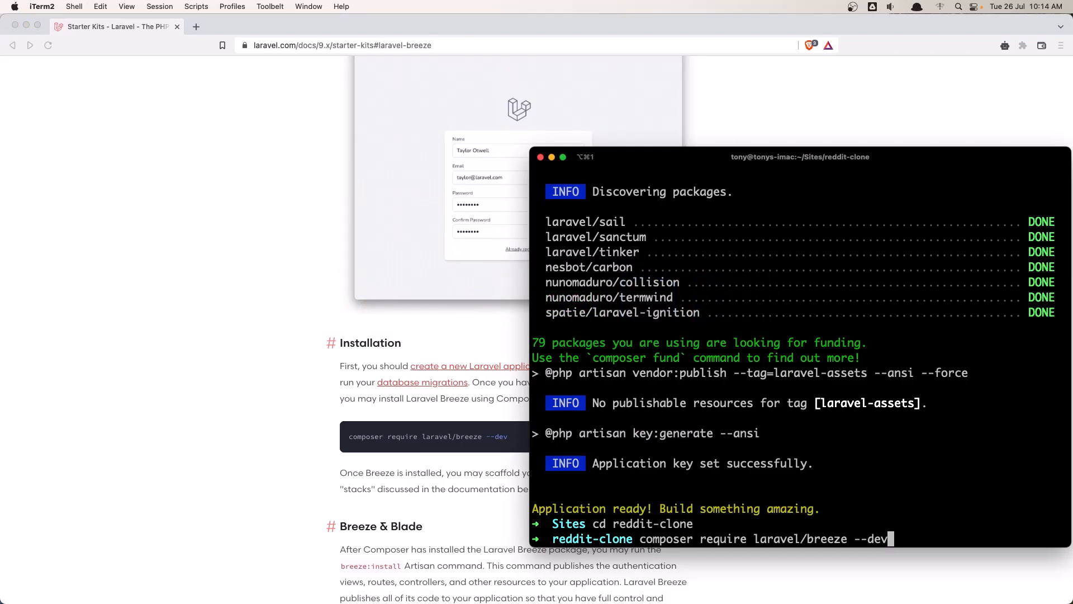
key("Return")
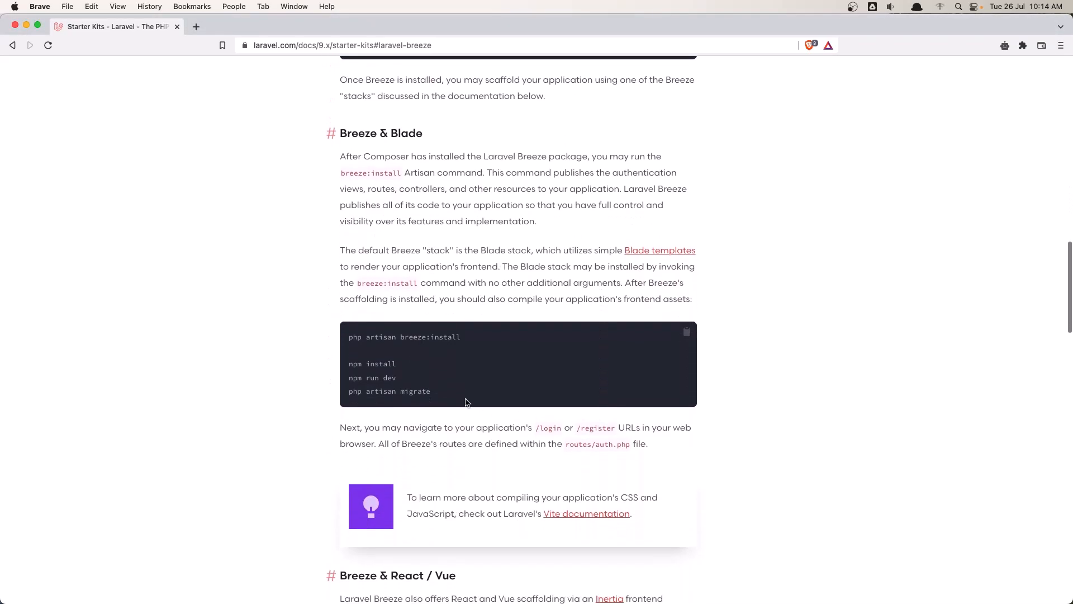
mouse_move(471, 341)
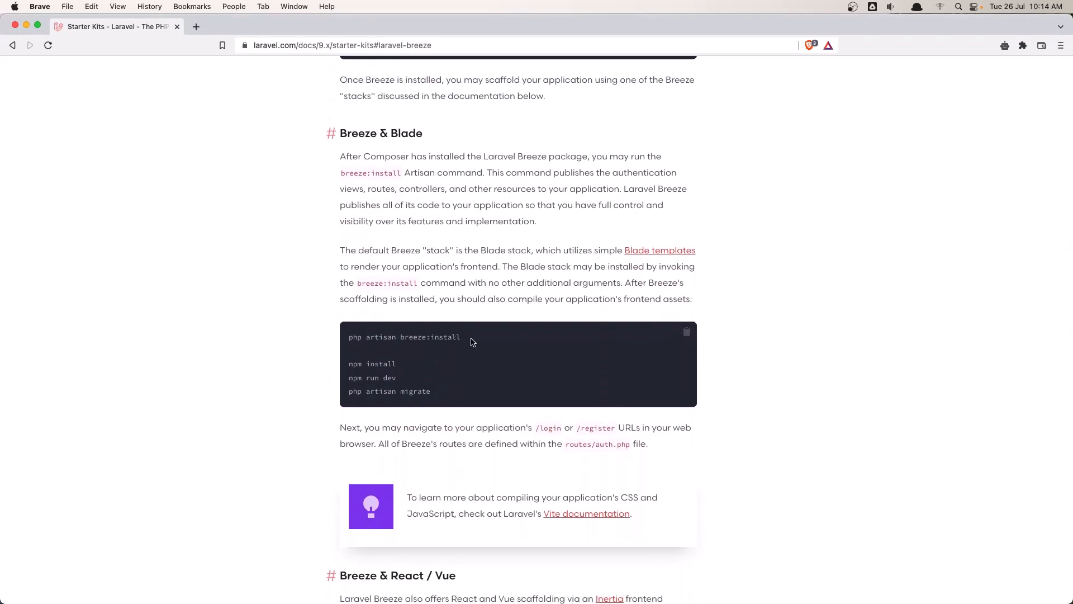
Scroll to 'Breeze & React / Vue' and highlight 'php artisan breeze:install vue'
scroll("down", 3)
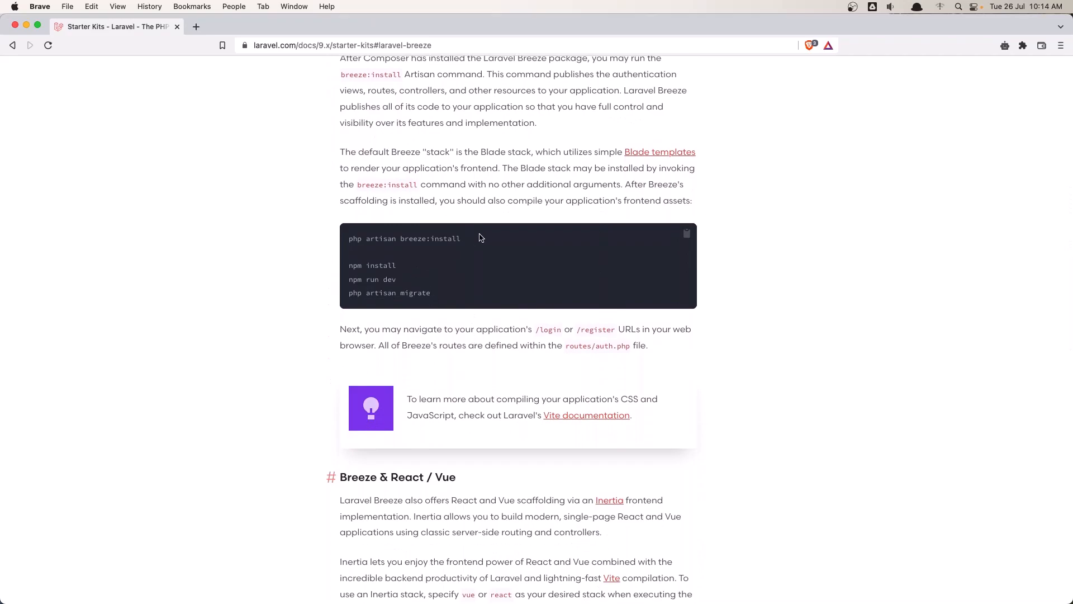
scroll("down", 3)
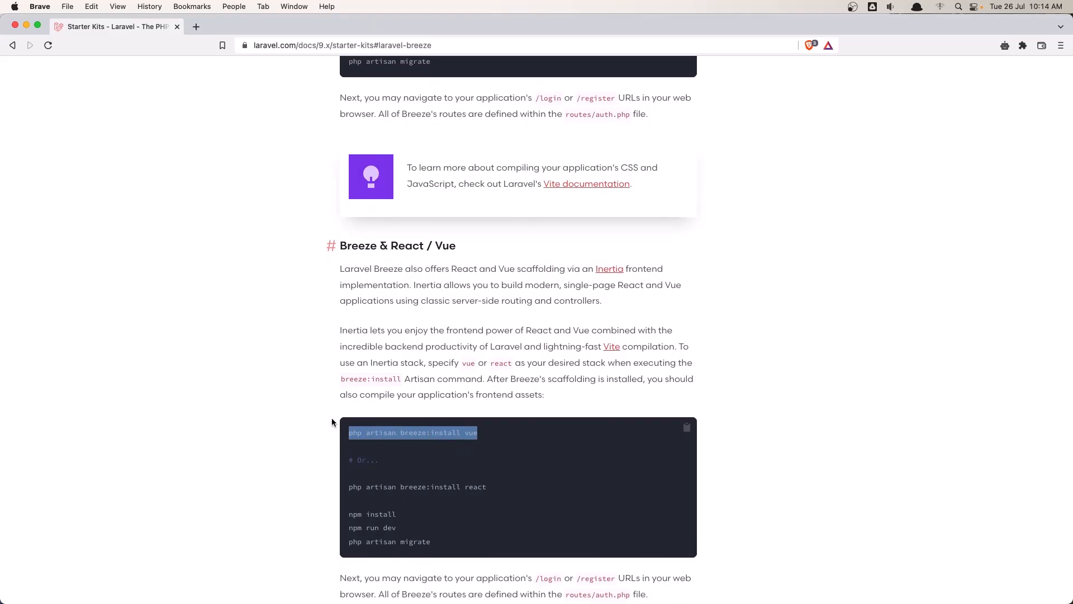
mouse_move(673, 335)
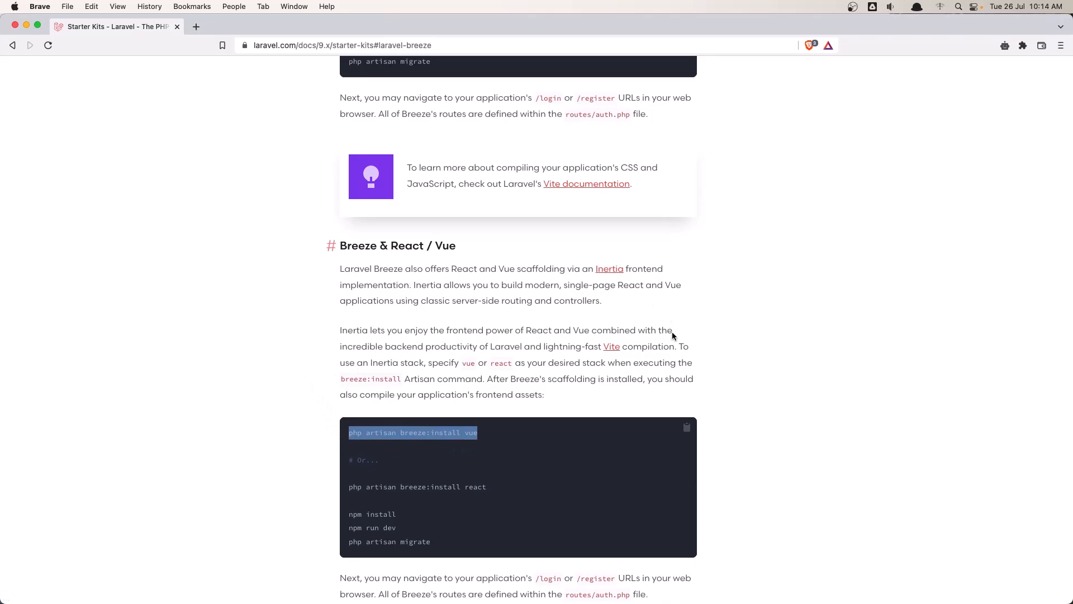
mouse_move(202, 30)
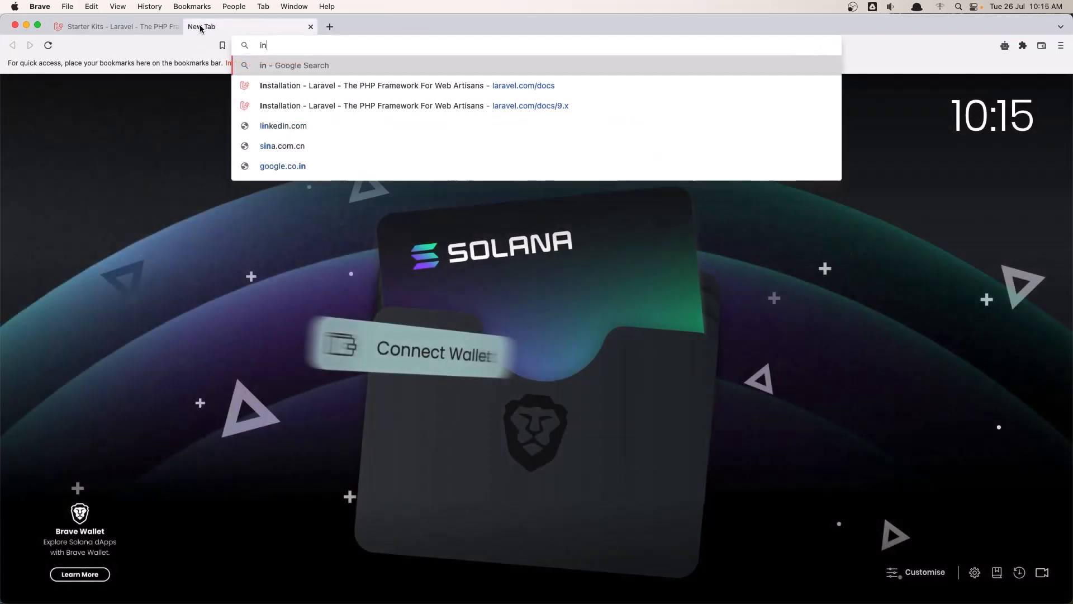
Open 'Inertia.js - The Modern Monolith' from the inertiajs Google results
key("Return")
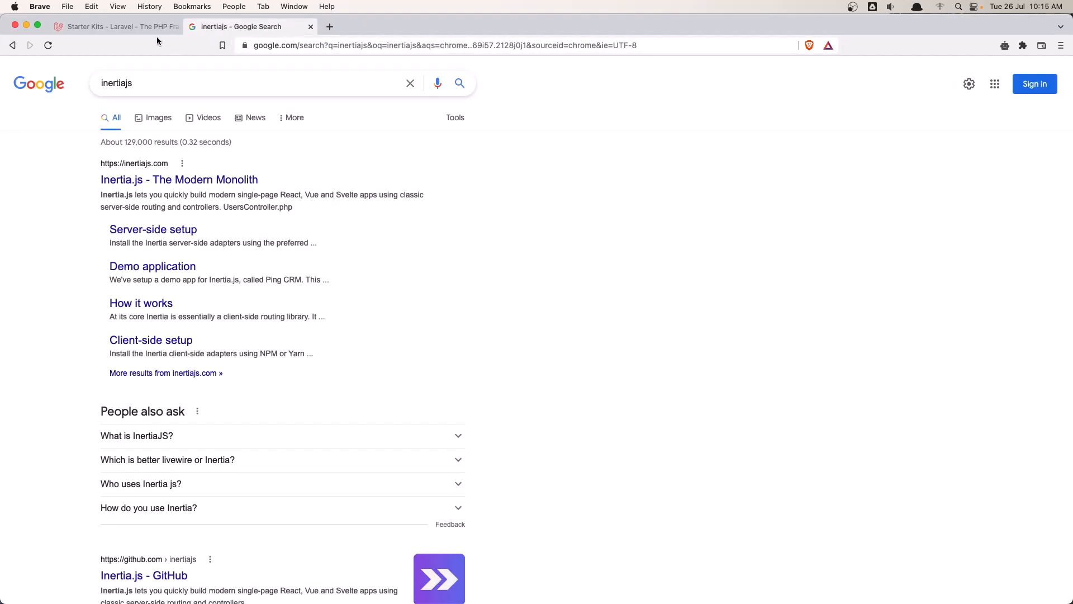
left_click(115, 27)
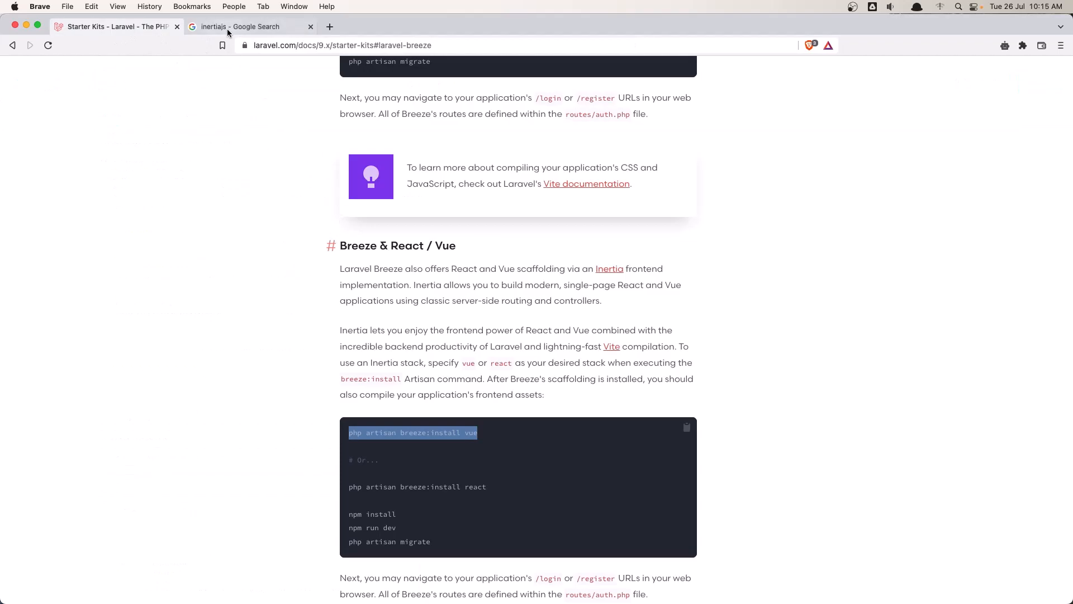
left_click(240, 26)
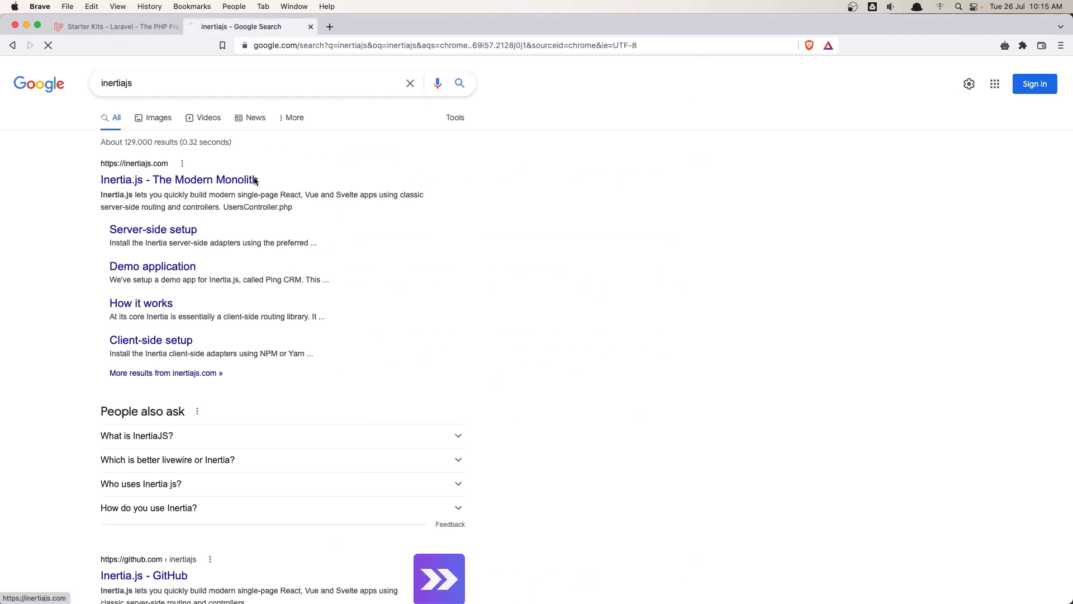
left_click(180, 179)
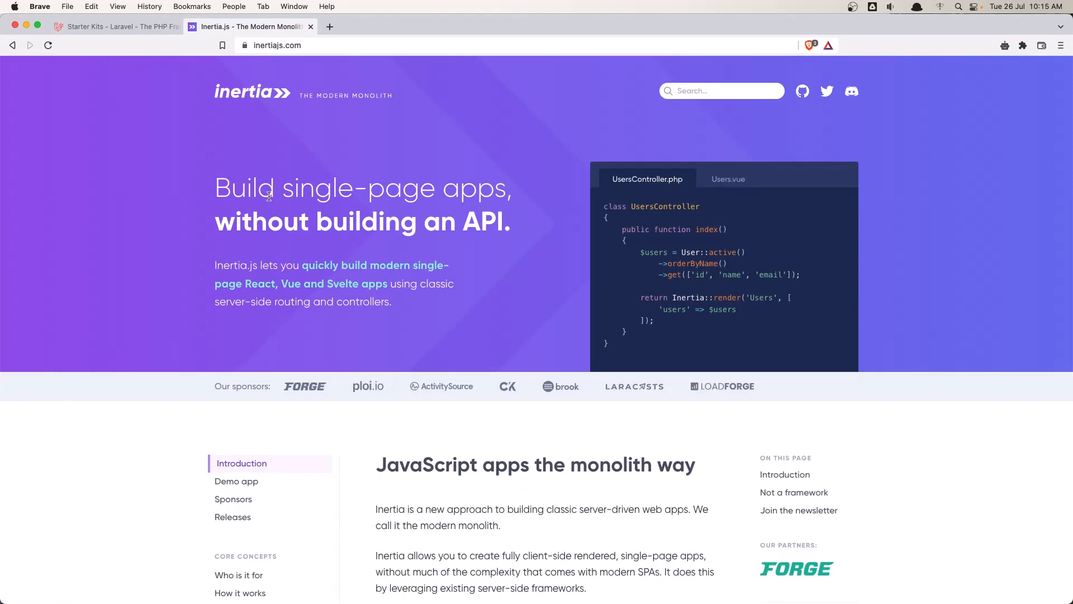
mouse_move(189, 108)
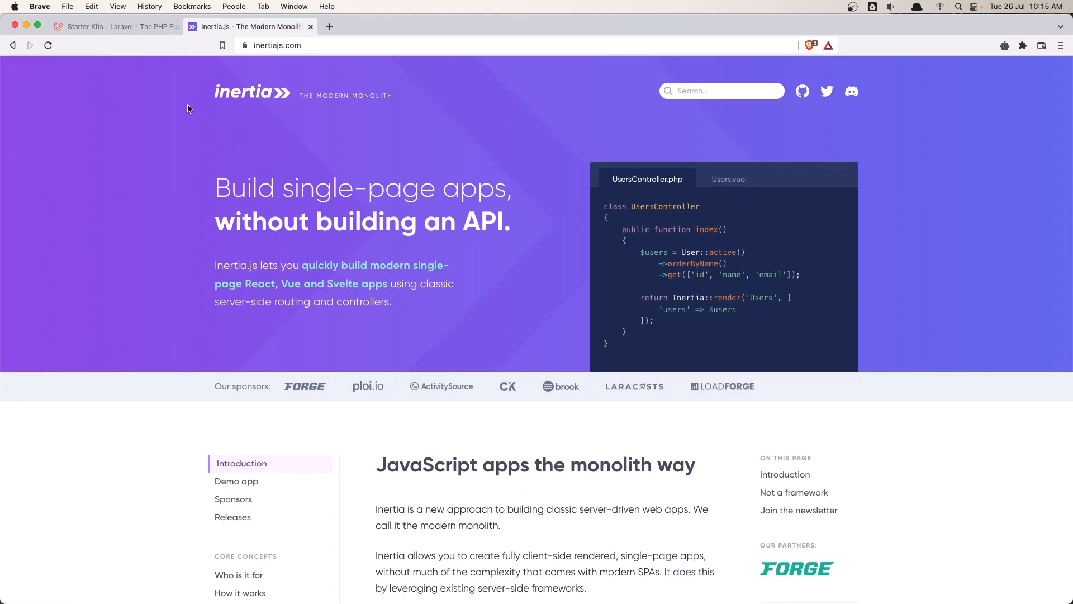
mouse_move(231, 255)
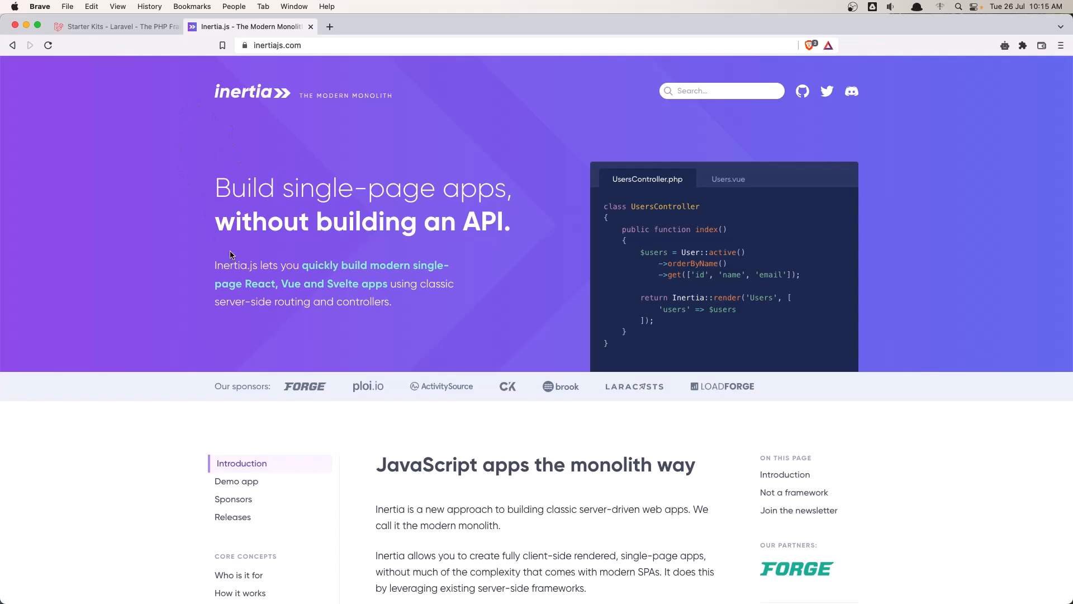
mouse_move(180, 136)
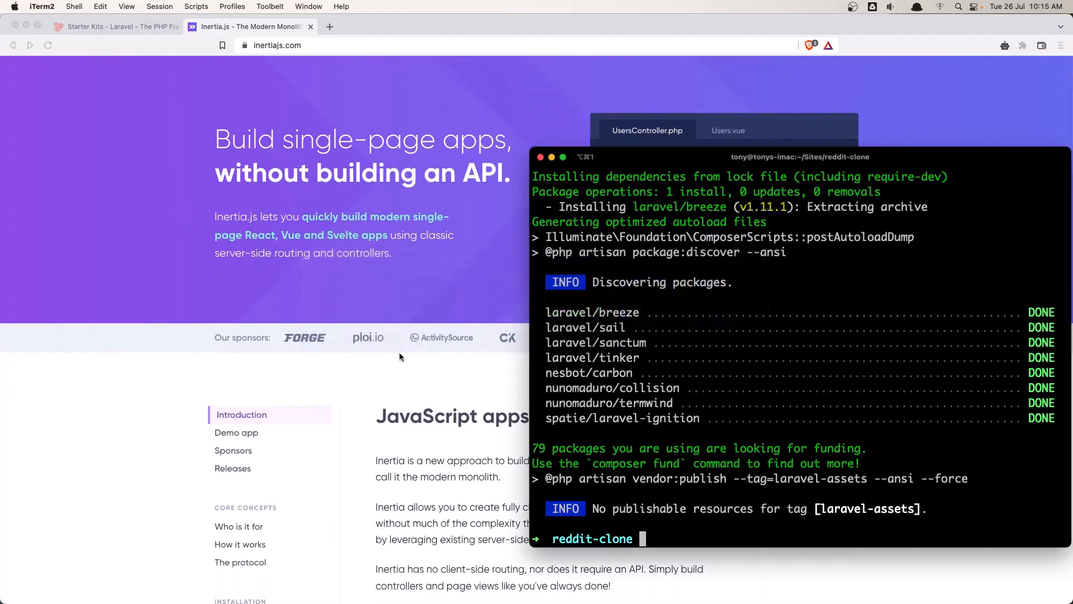
Run 'php artisan breeze:install vue' to scaffold Breeze with Vue
type("php artisan breeze:install vue")
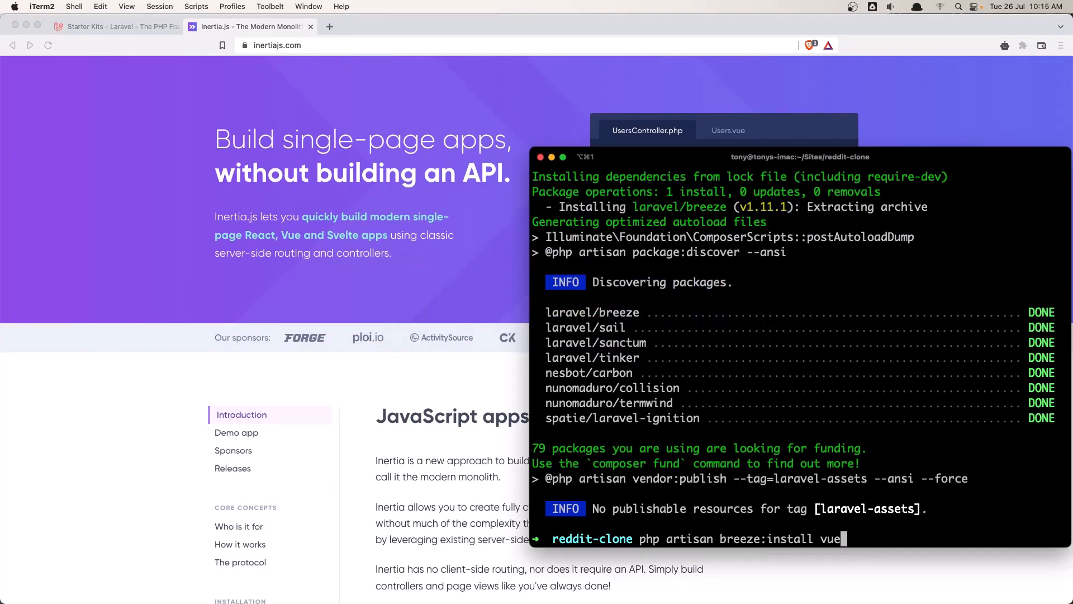
key("Return")
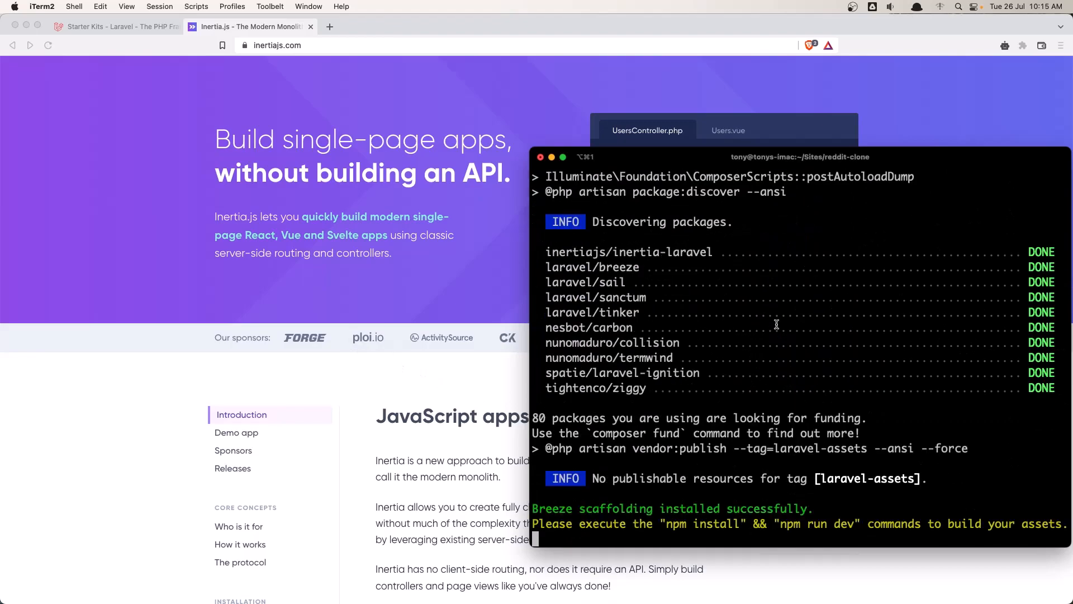
key("Return")
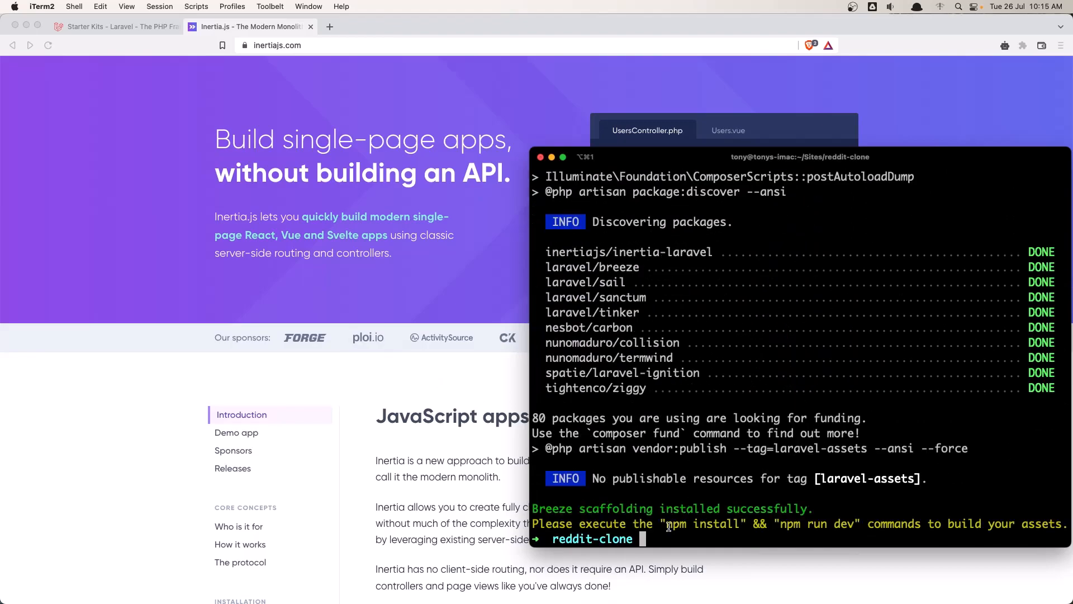
Run 'npm install' in the reddit-clone project
double_click(700, 524)
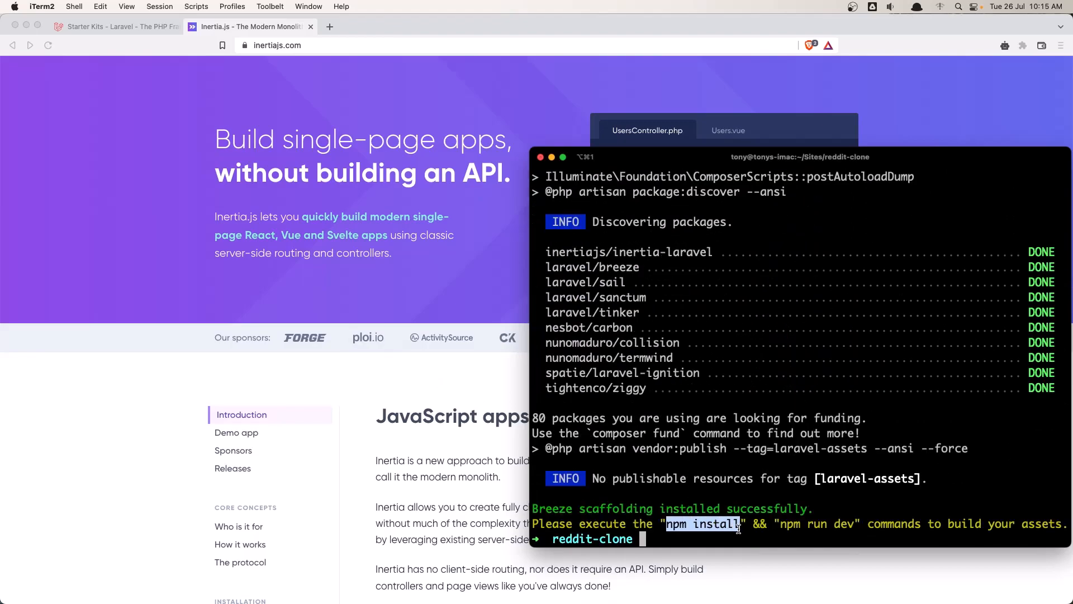
mouse_move(780, 537)
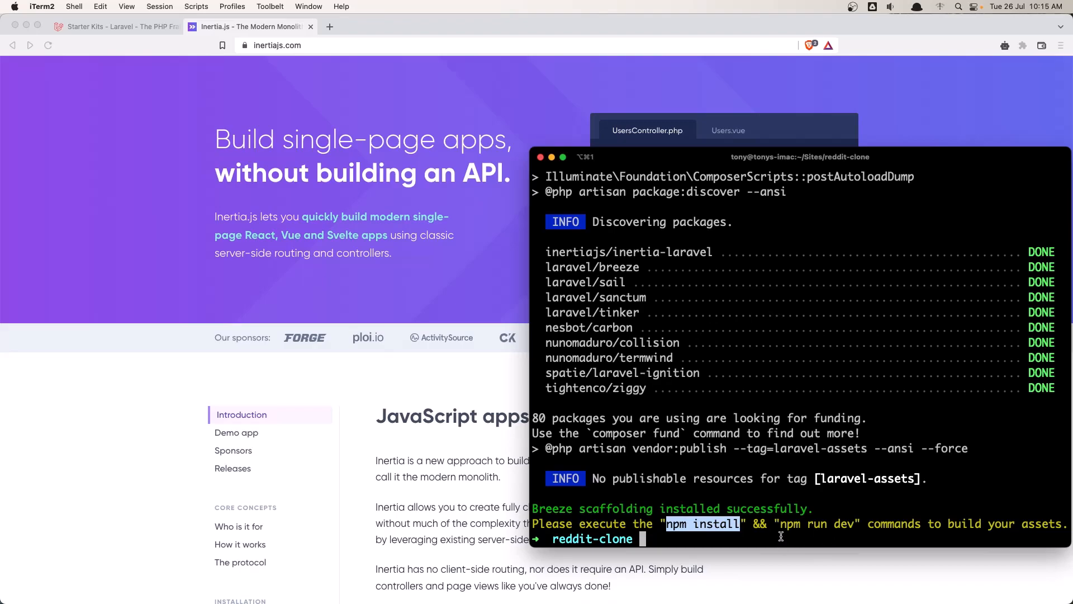
type("npm install")
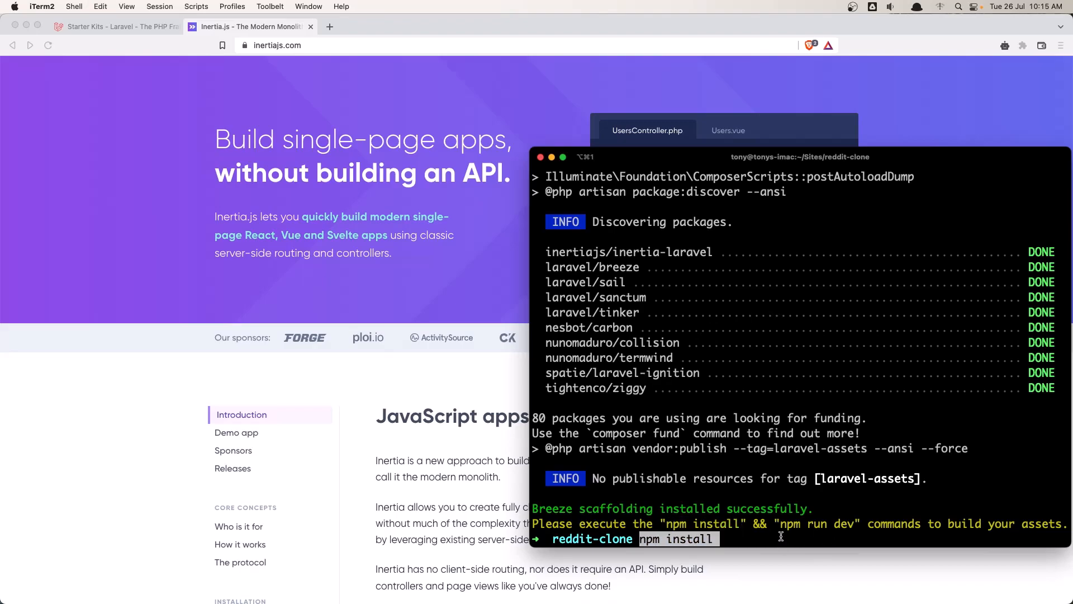
key("Return")
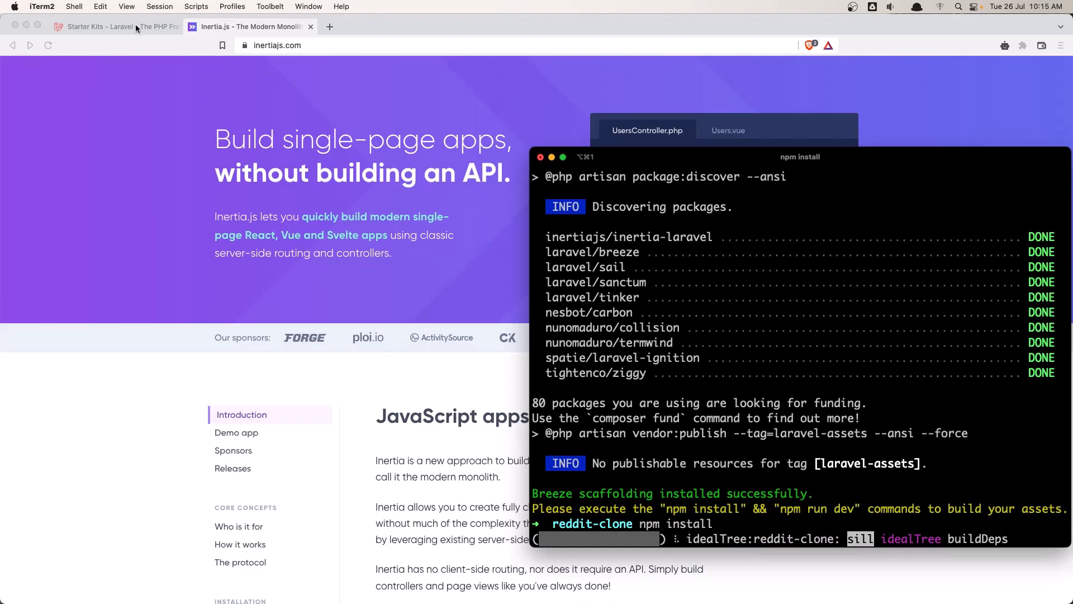
Read the Breeze docs' Server-Side Rendering section and select the --ssr option
left_click(96, 26)
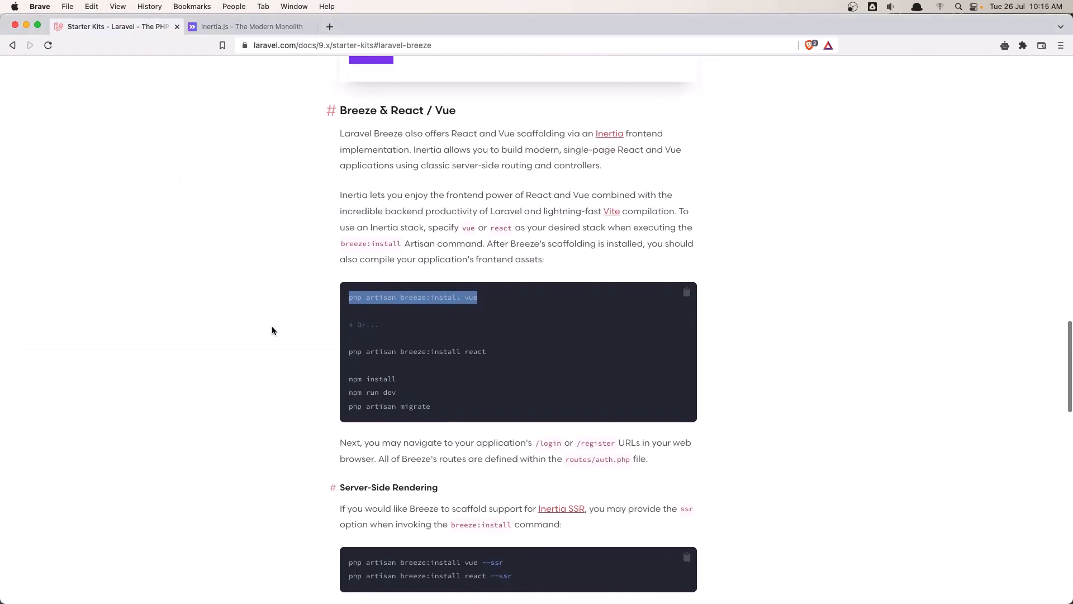
scroll("up", 3)
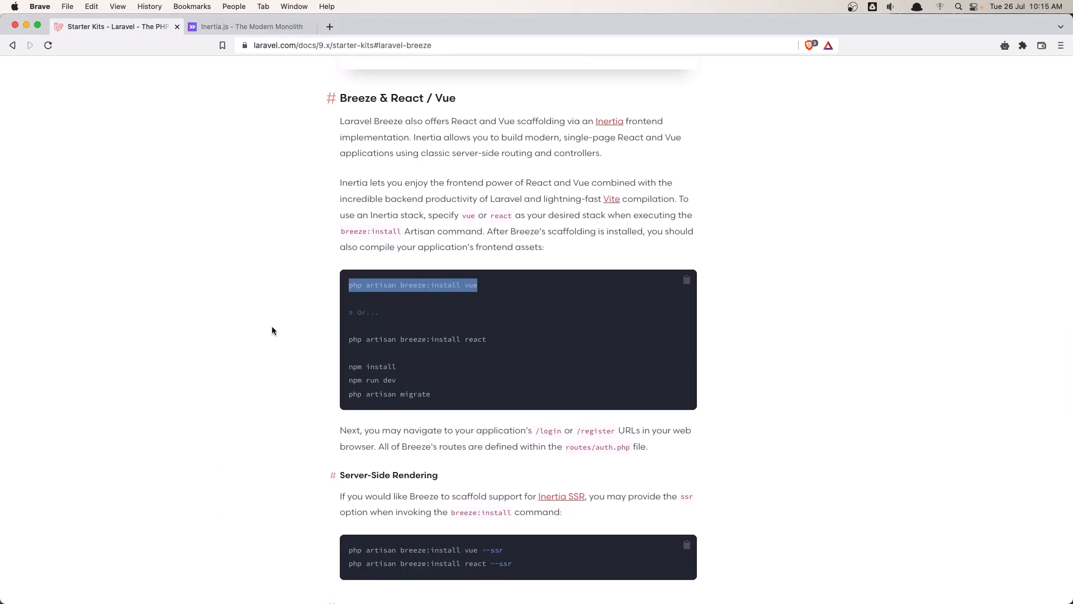
scroll("down", 3)
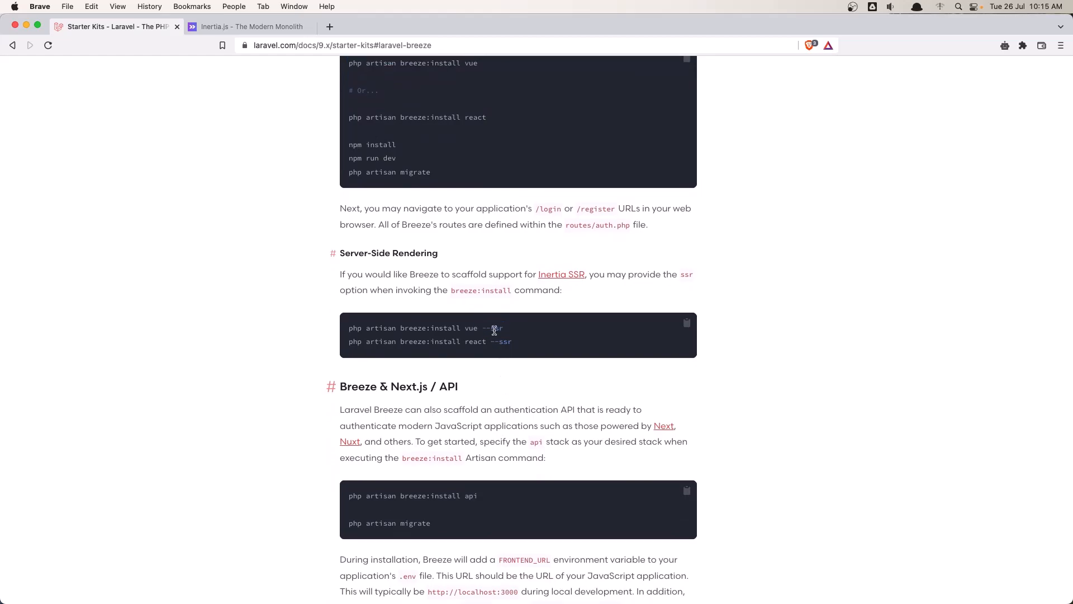
double_click(494, 328)
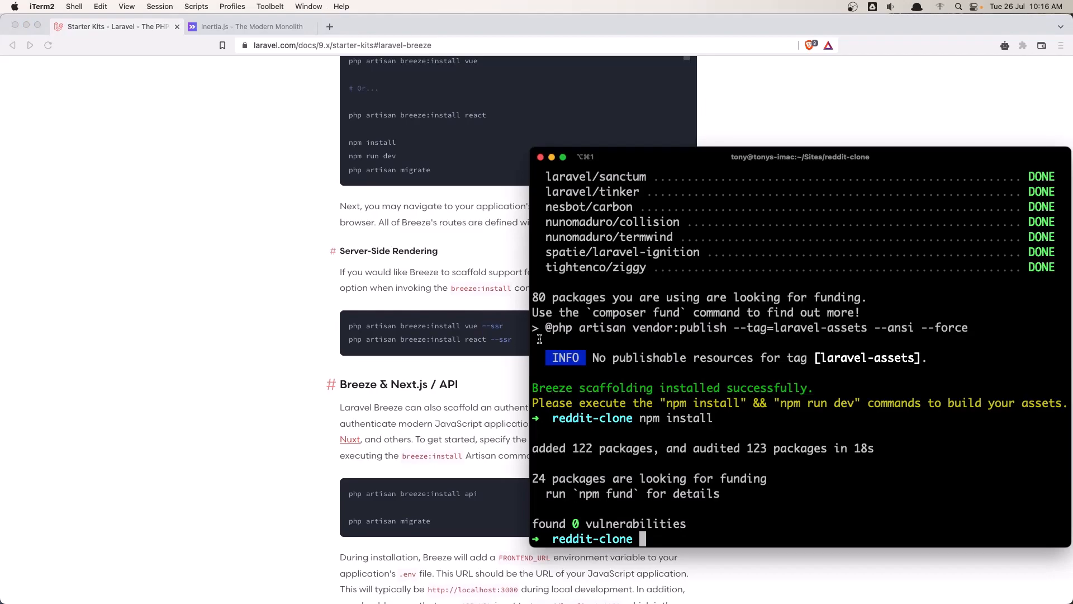
mouse_move(783, 405)
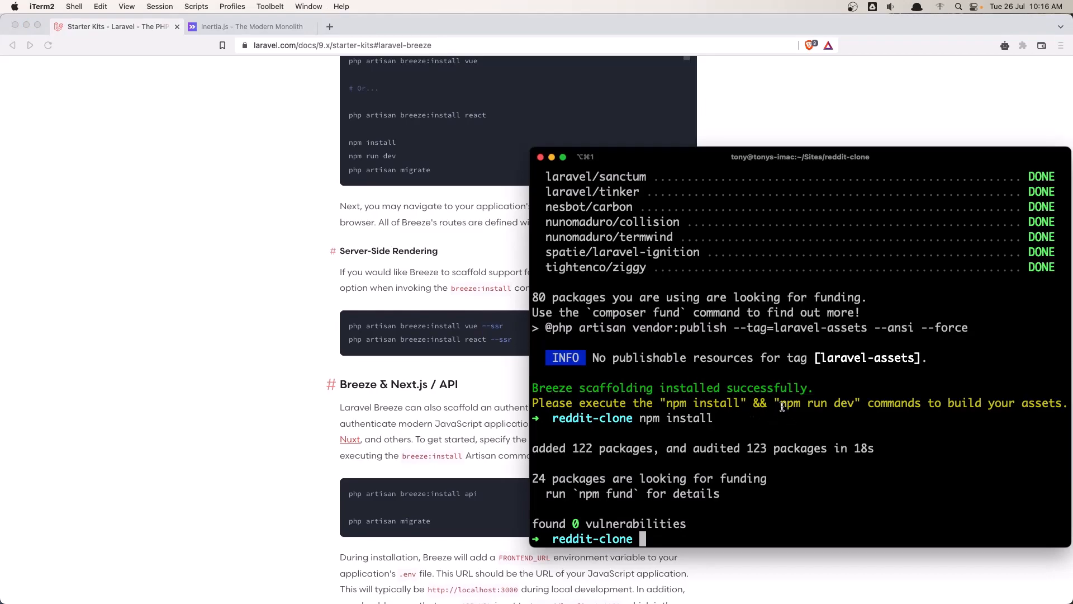
Run 'npm run dev' to launch Vite on localhost:5173
type("npm r")
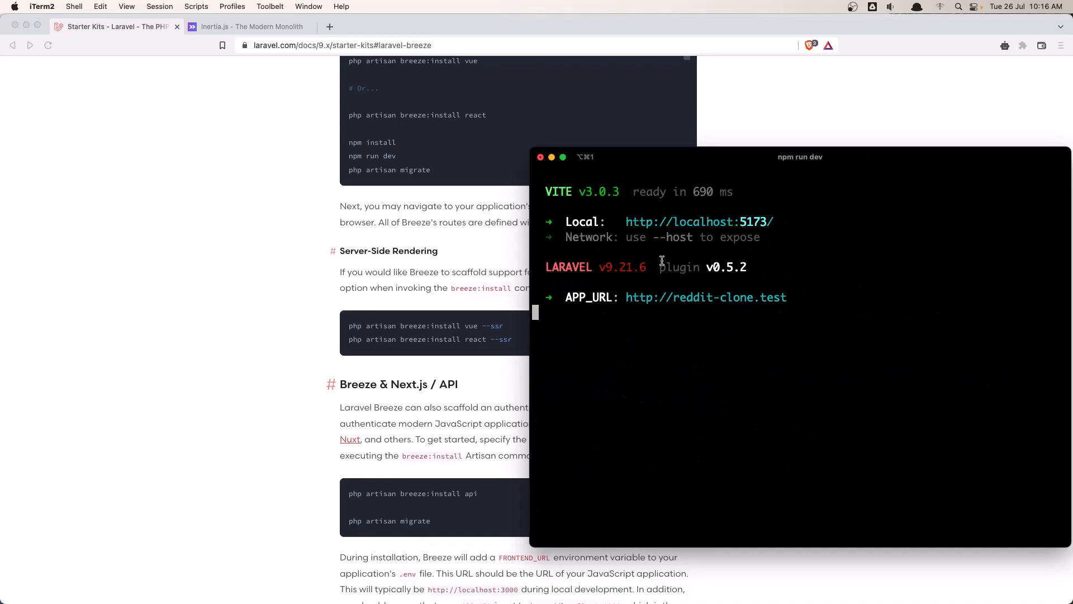
mouse_move(706, 297)
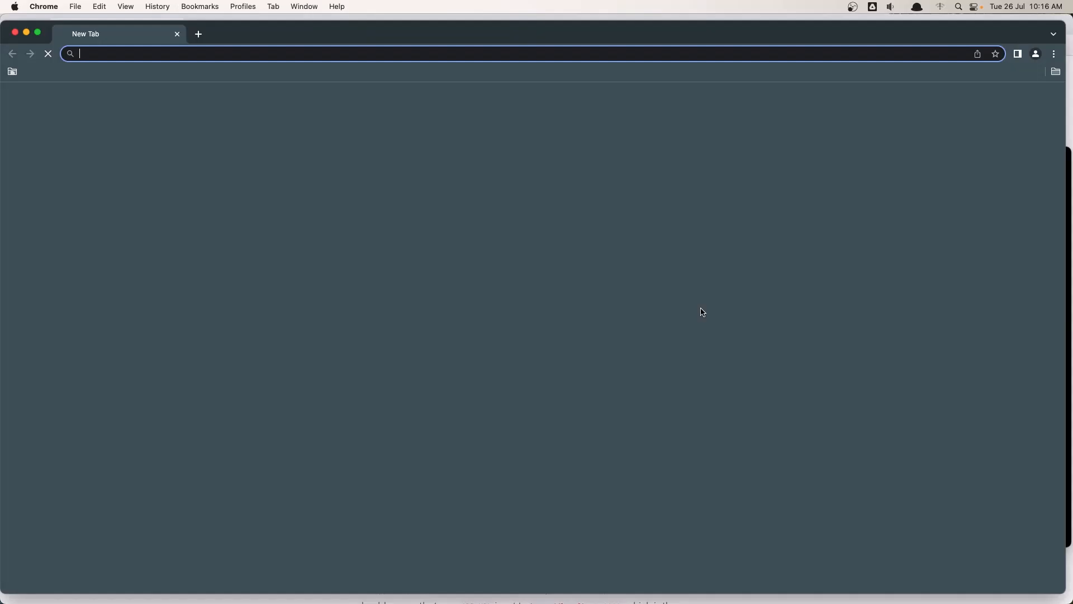
Load reddit-clone.test and highlight the Laravel version in the welcome page footer
type("reddit-clone.test")
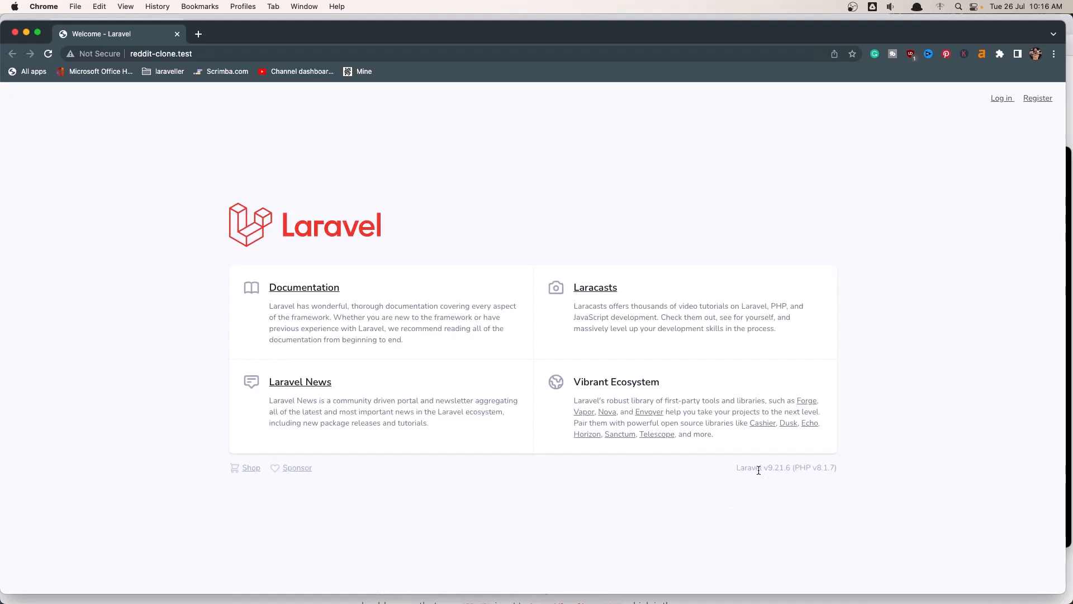
double_click(760, 467)
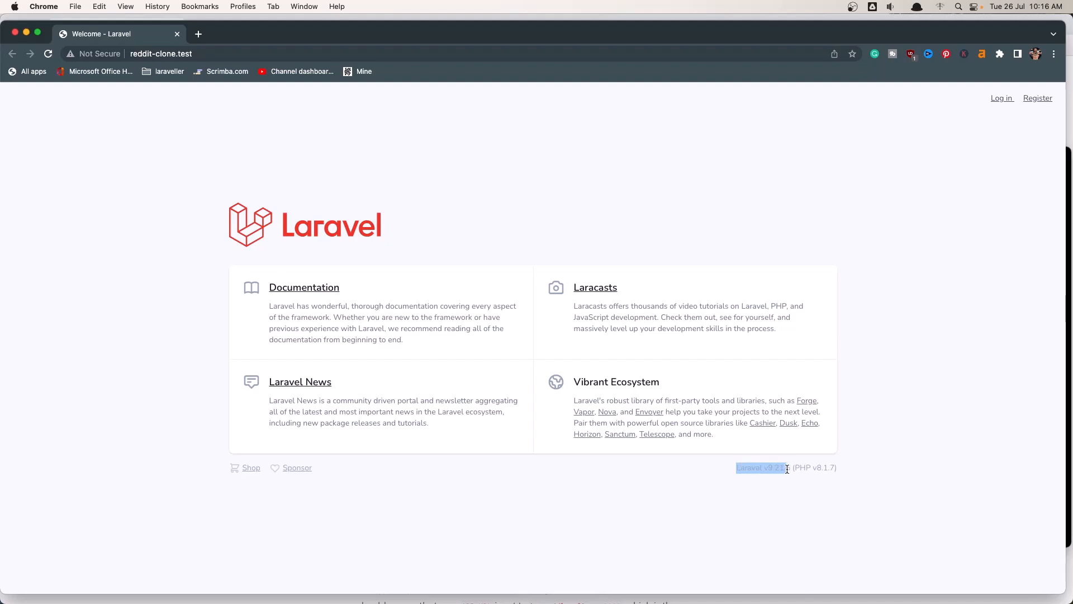
mouse_move(817, 468)
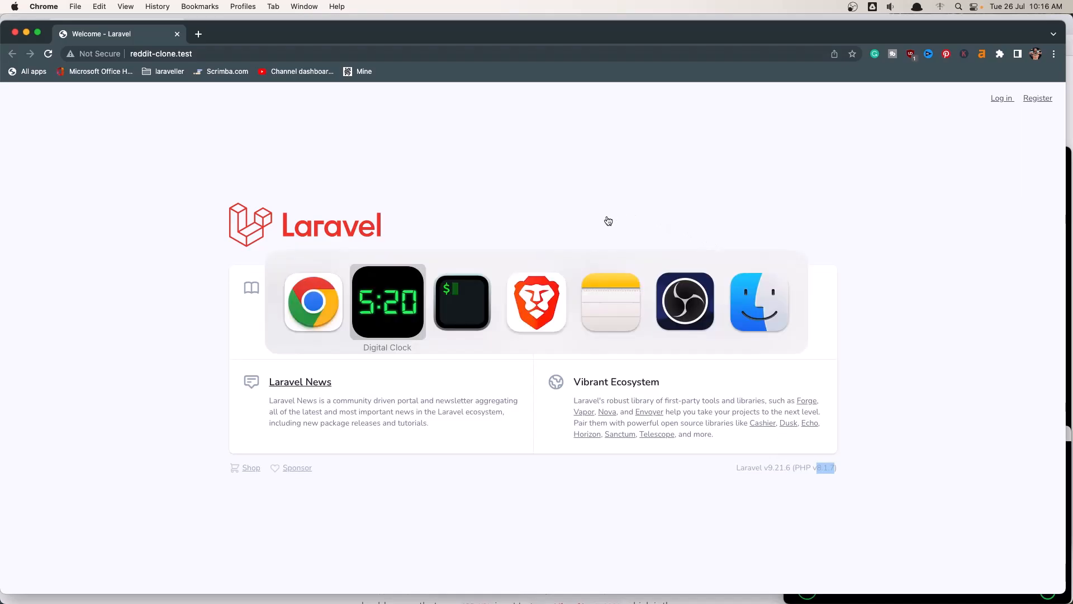
Tick off Create Laravel Project and the other Create Project items in Notes
left_click(610, 301)
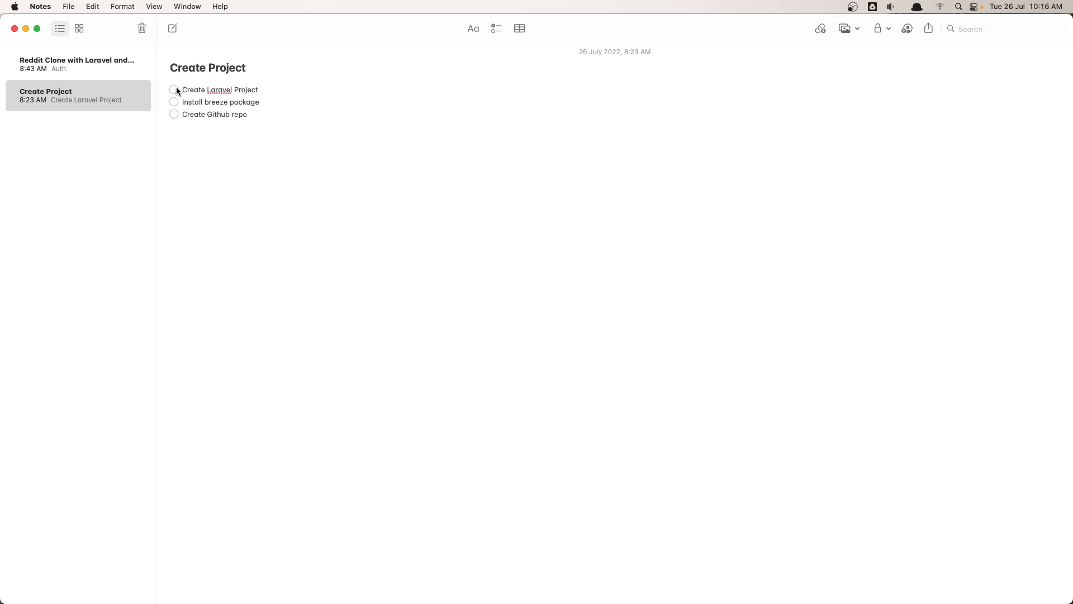
left_click(174, 89)
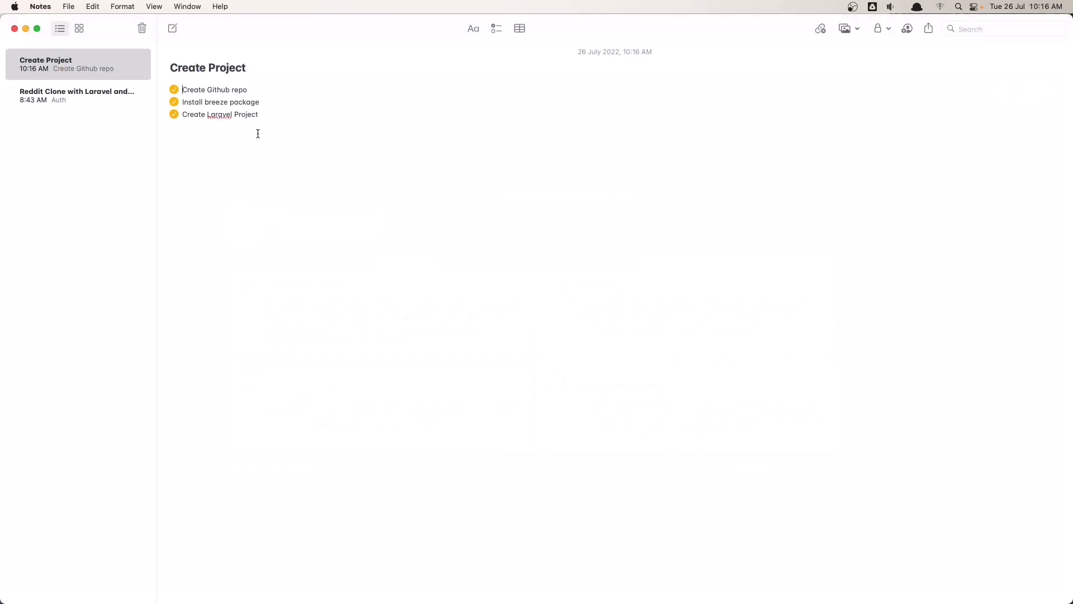
type("chr")
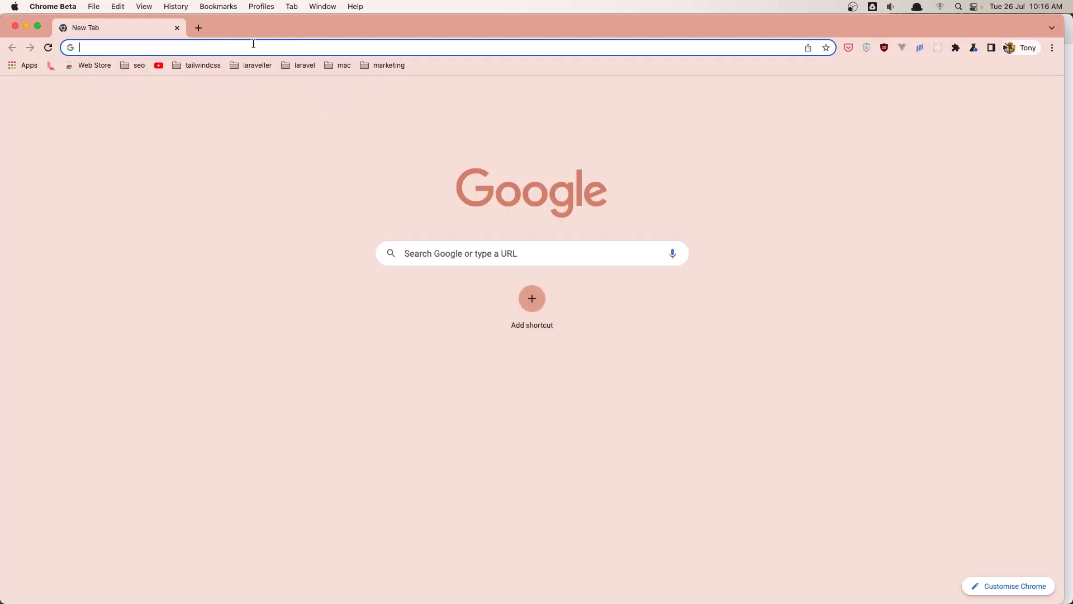
Go to github.com and start a new repository from the dashboard
type("github.com")
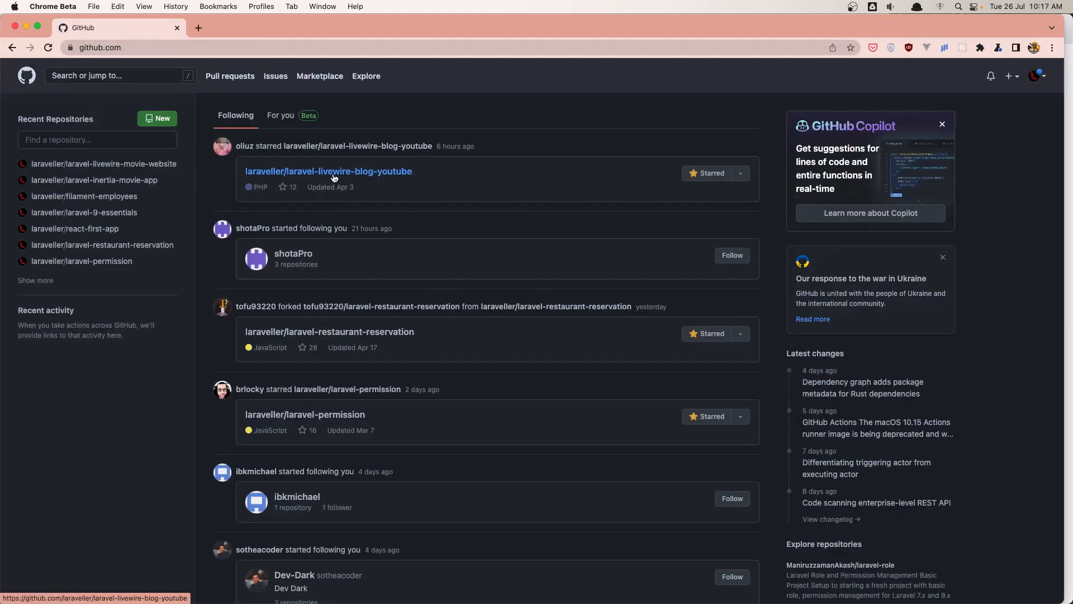
left_click(156, 118)
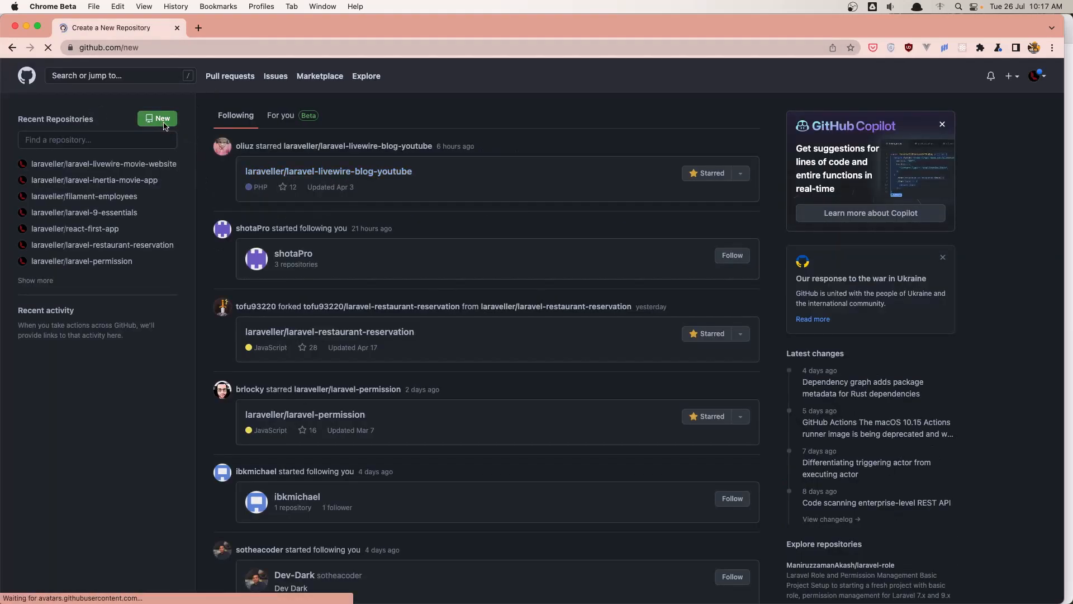
Name the repository reddit-clone-with-laravel-inertiajs
left_click(157, 118)
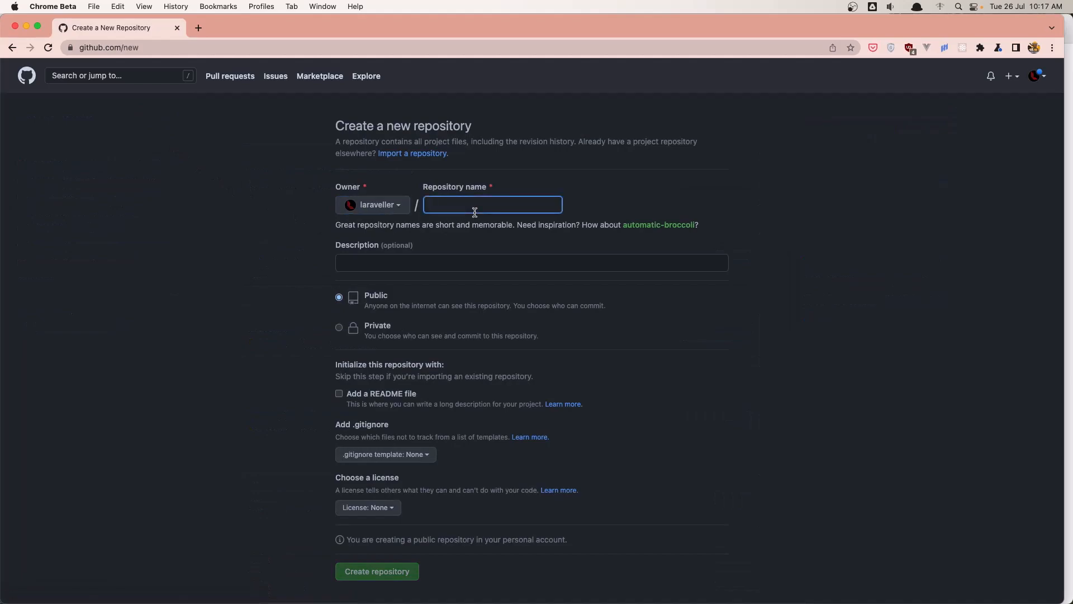
type("reddit-")
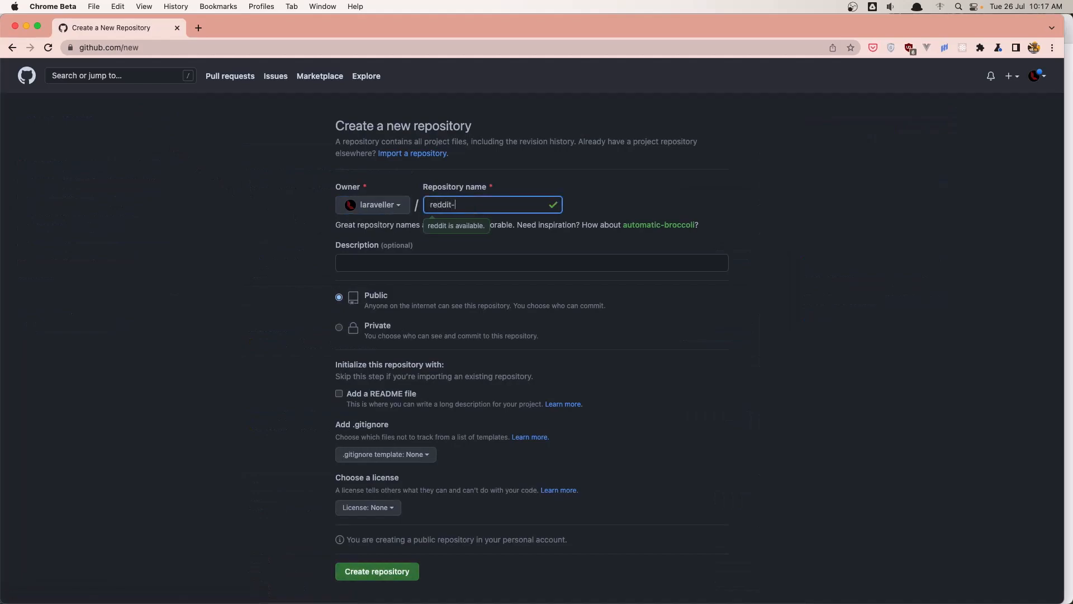
type("clone-")
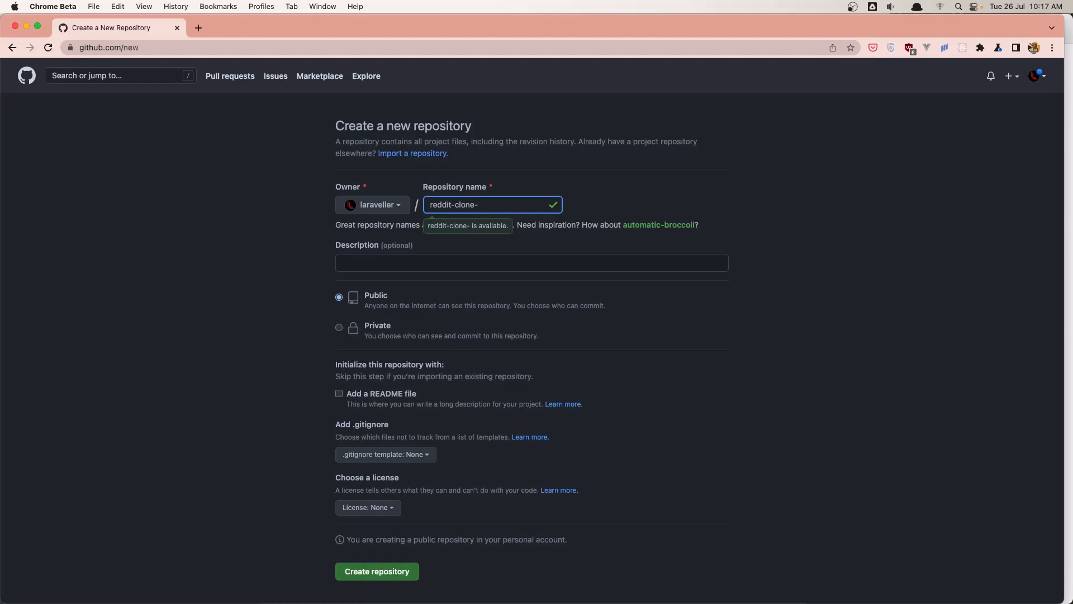
type("with-laravel-ine")
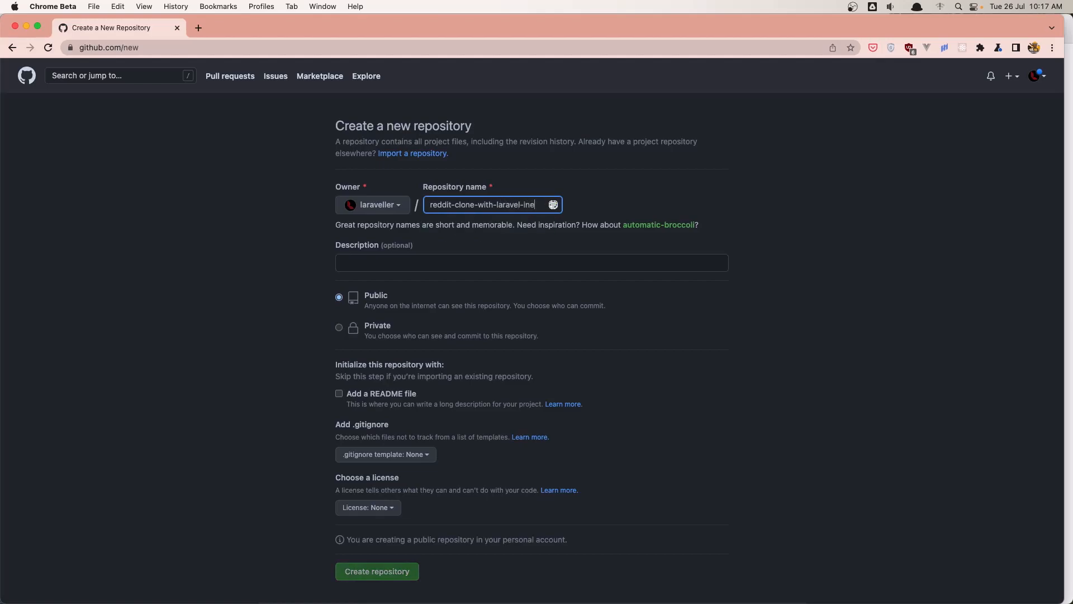
type("rtiajs")
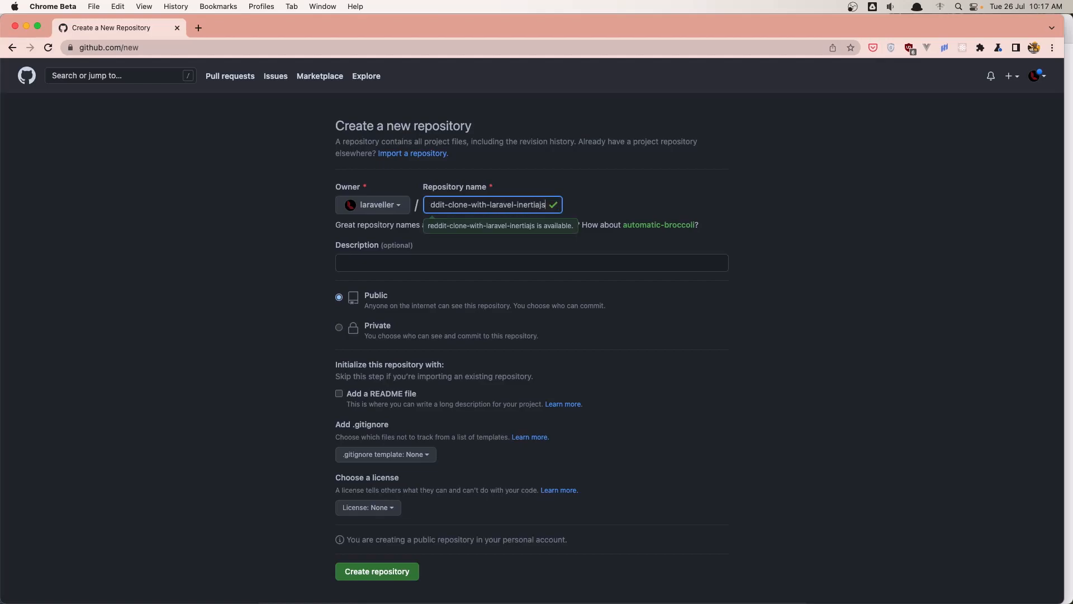
Create the public repository and select the git init quick setup command
scroll("down", 3)
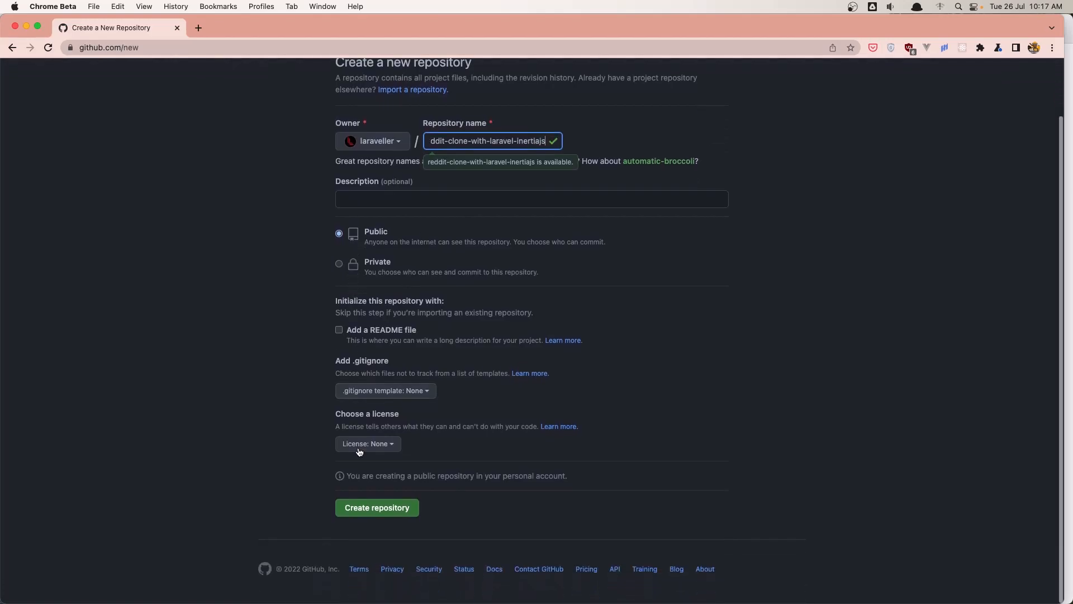
left_click(376, 507)
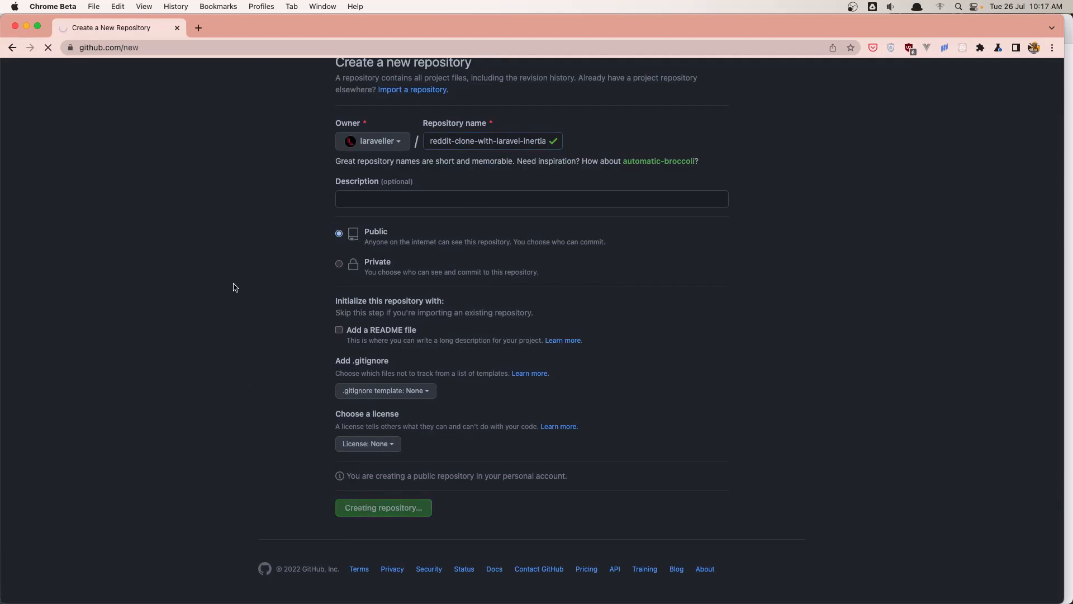
left_click(382, 508)
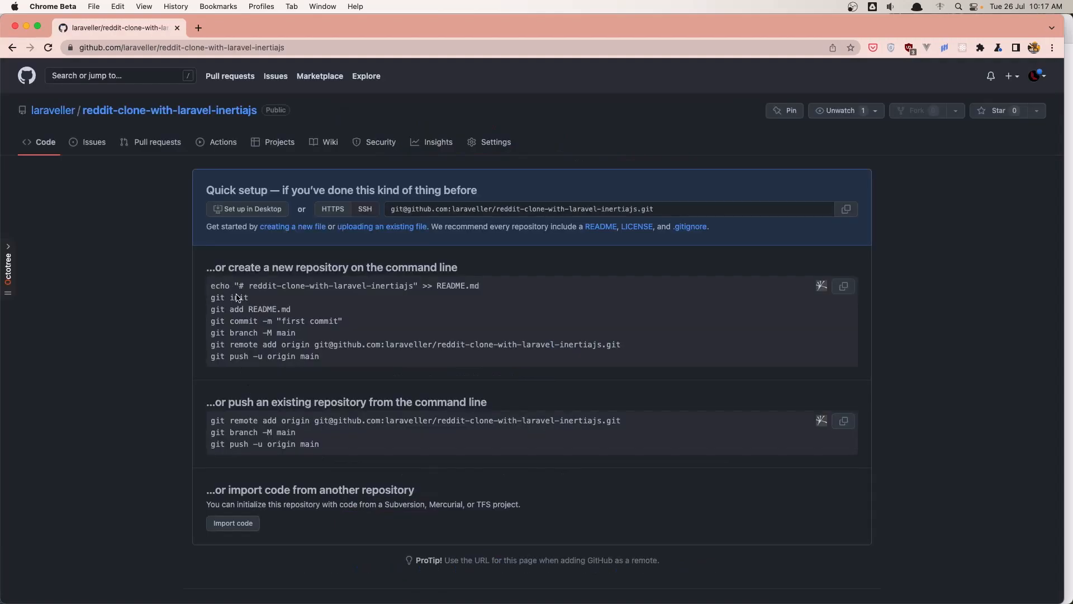
double_click(229, 296)
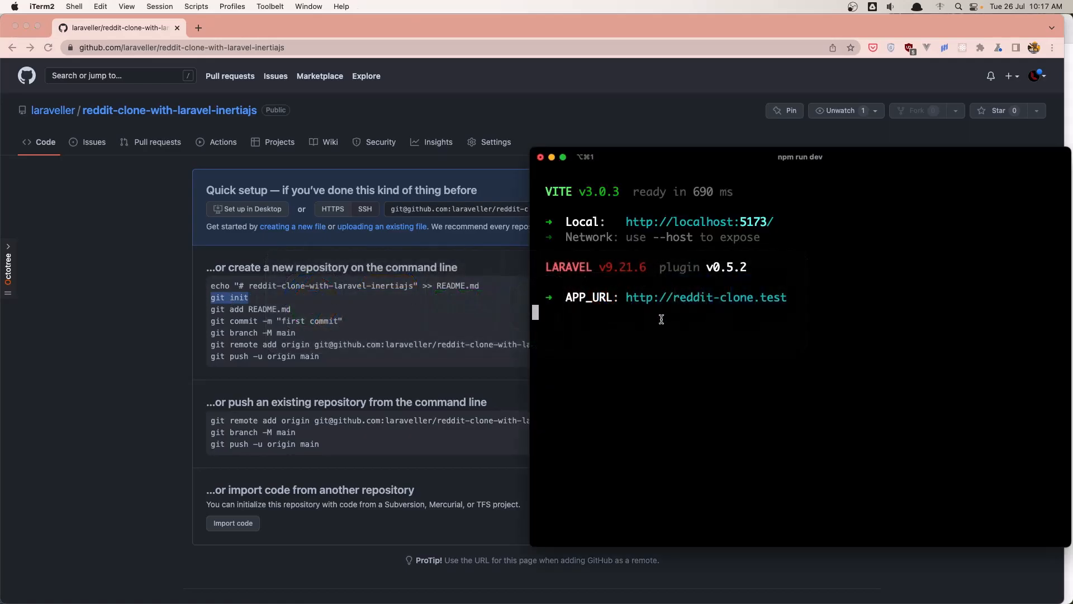
Stop the Vite server, run git init, and stage all files with git add
key("ctrl+c")
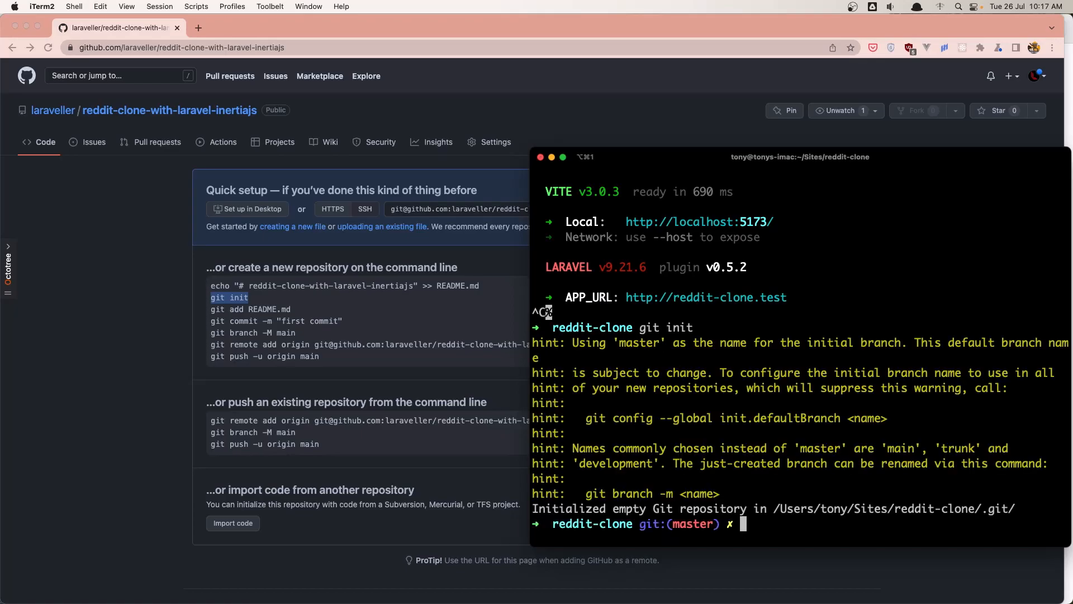
type("git")
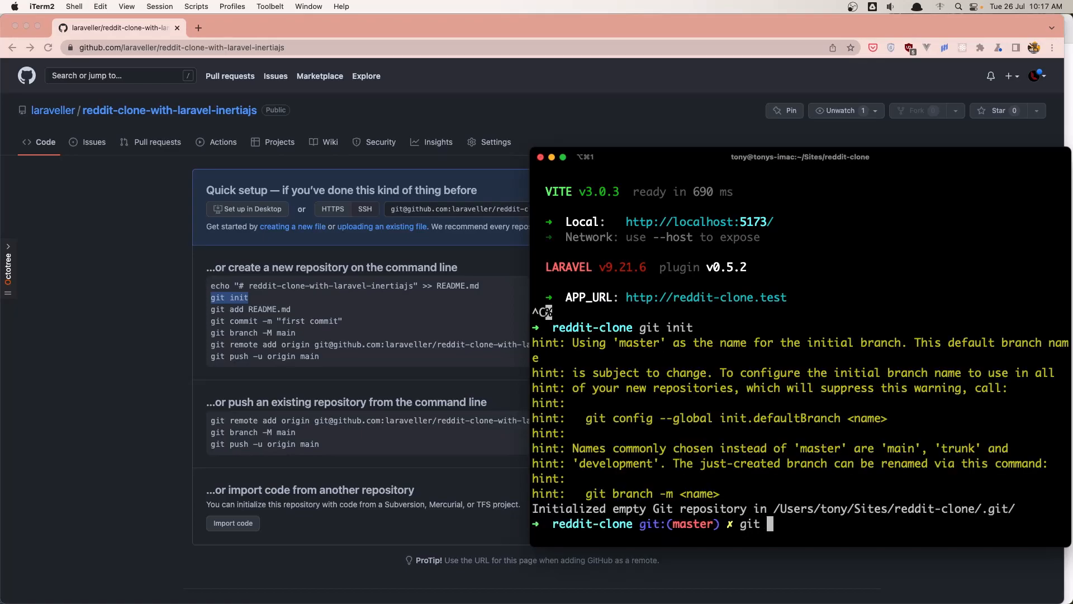
type("add .")
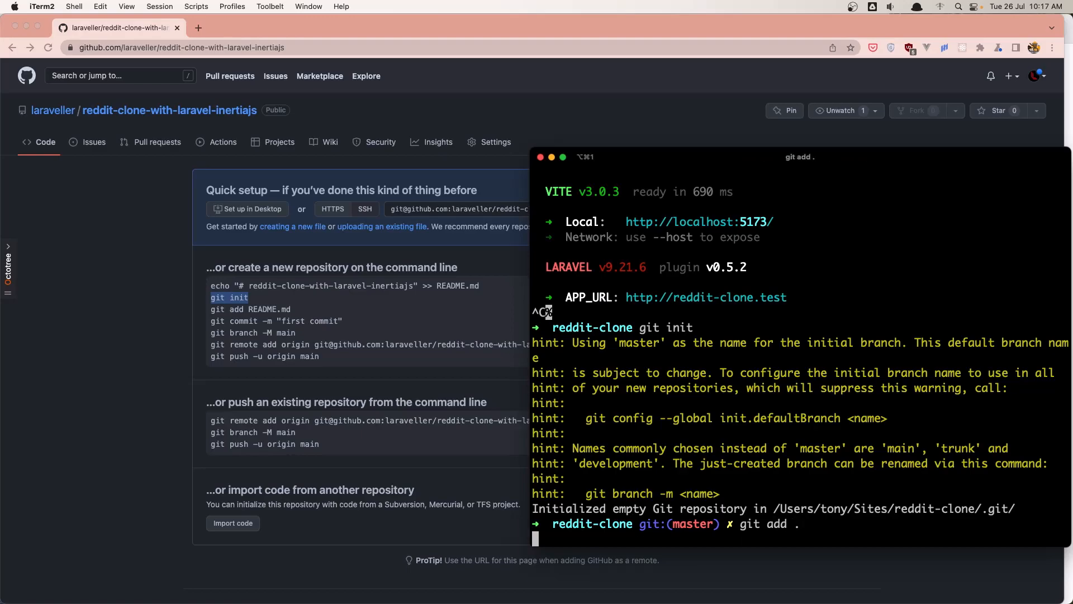
key("Return")
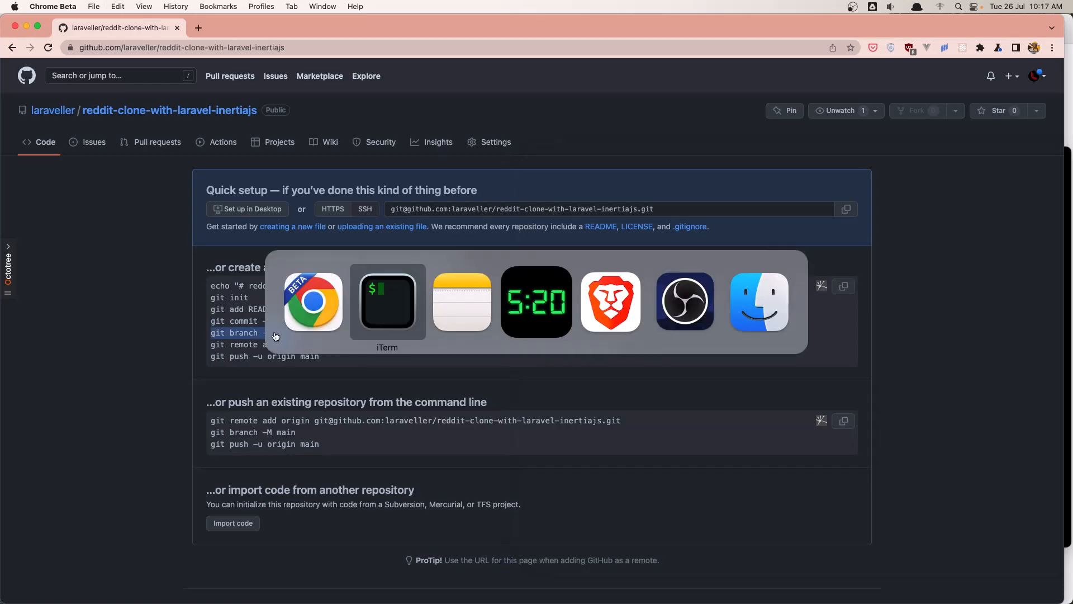
left_click(387, 301)
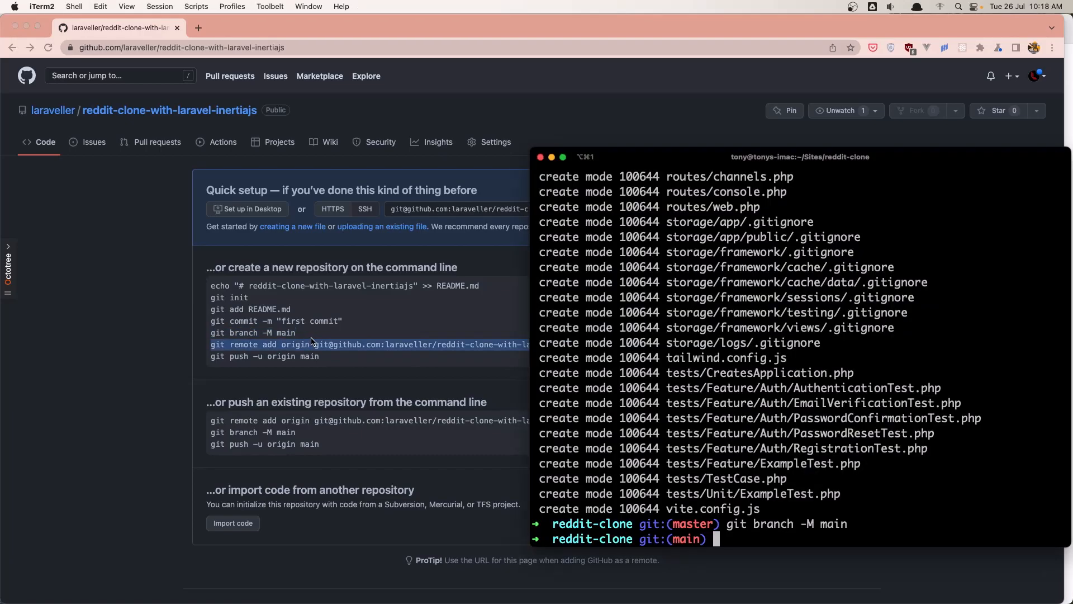
type("git remote add origin git@github.com:laraveller/reddit-clone-with-laravel-inertiajs.git")
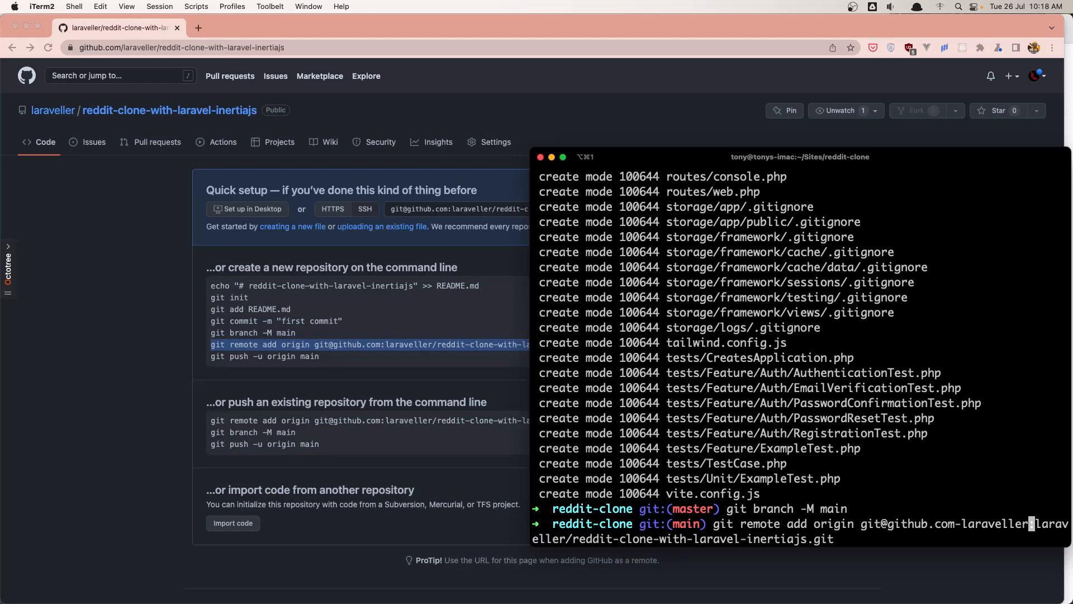
key("Return")
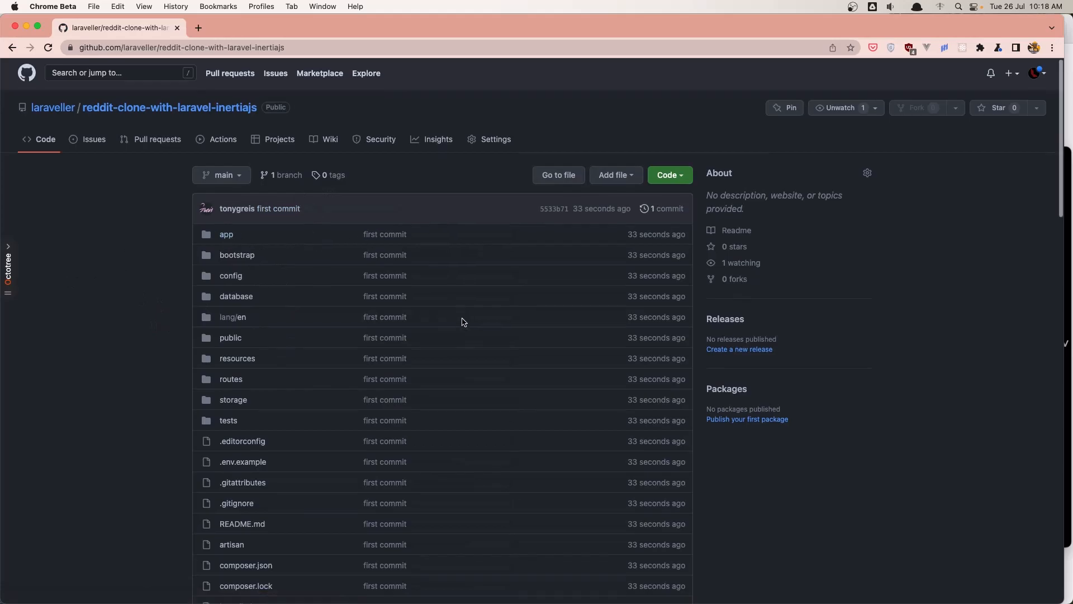
scroll("down", 3)
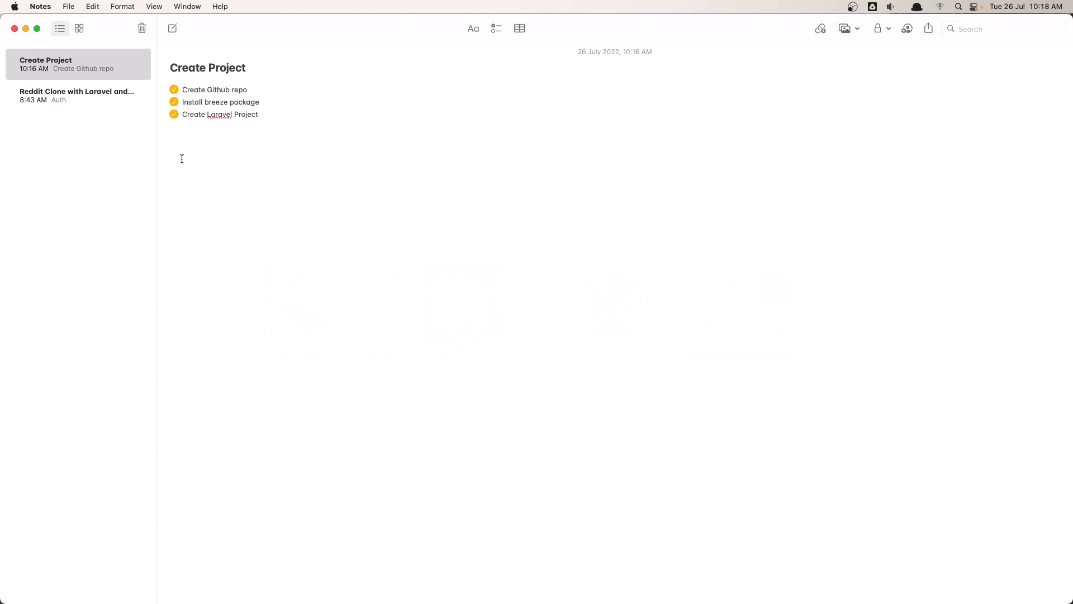
mouse_move(319, 176)
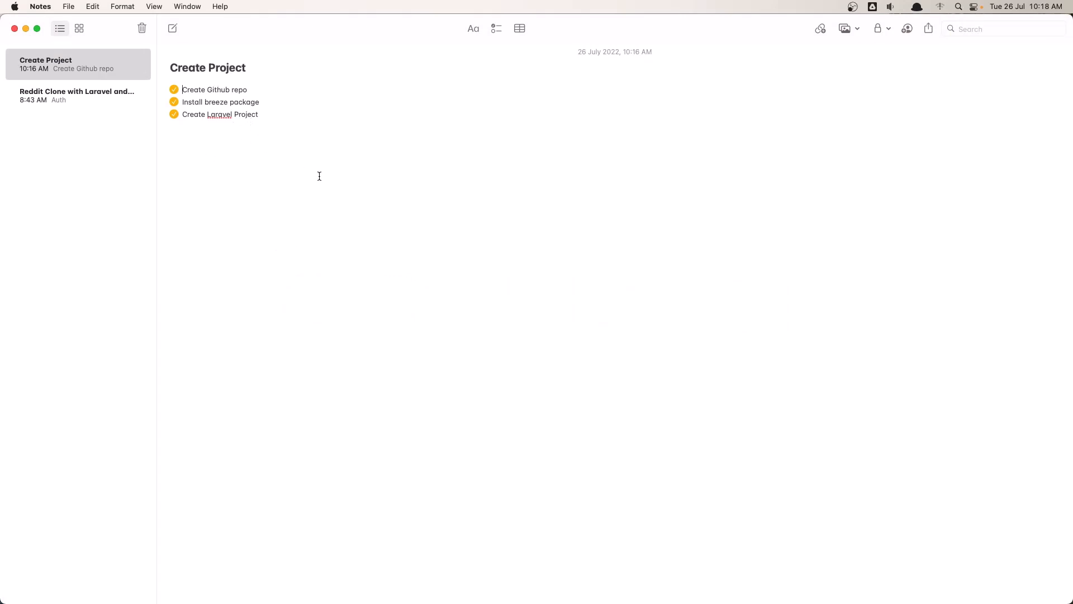
mouse_move(308, 210)
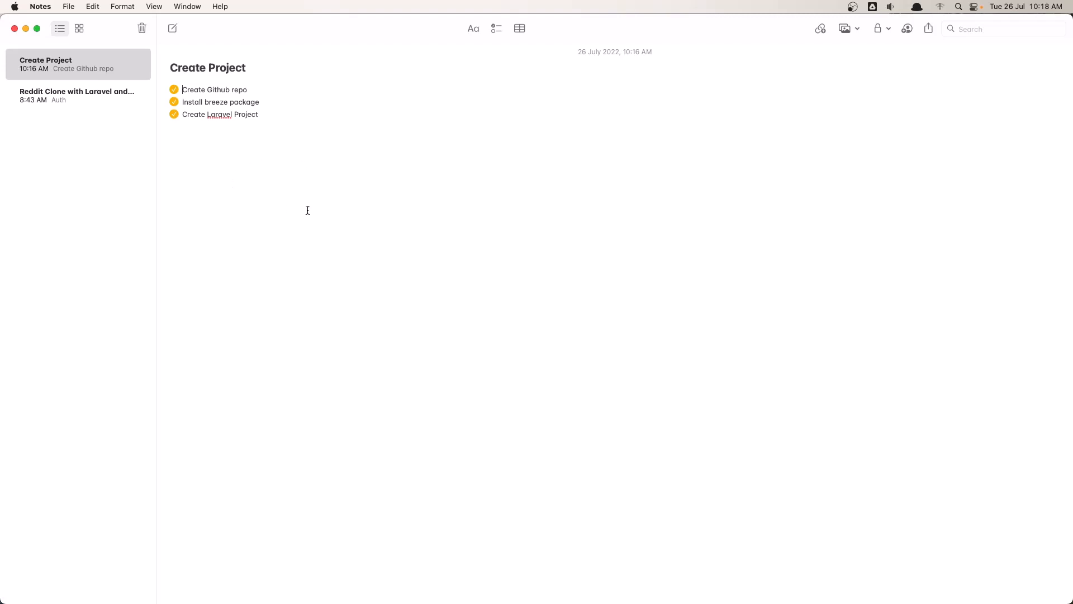
mouse_move(192, 196)
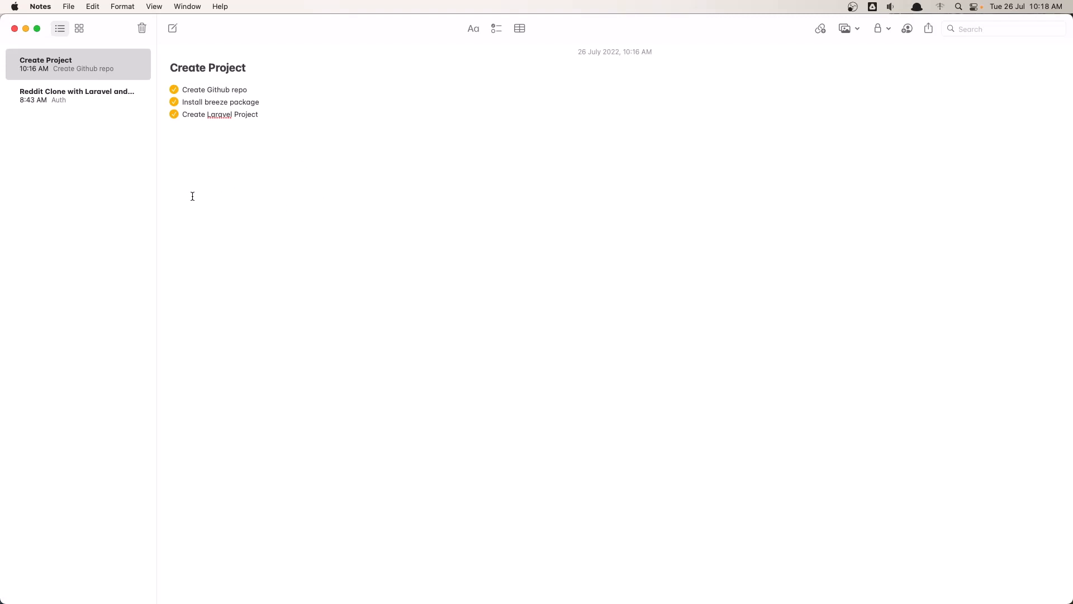